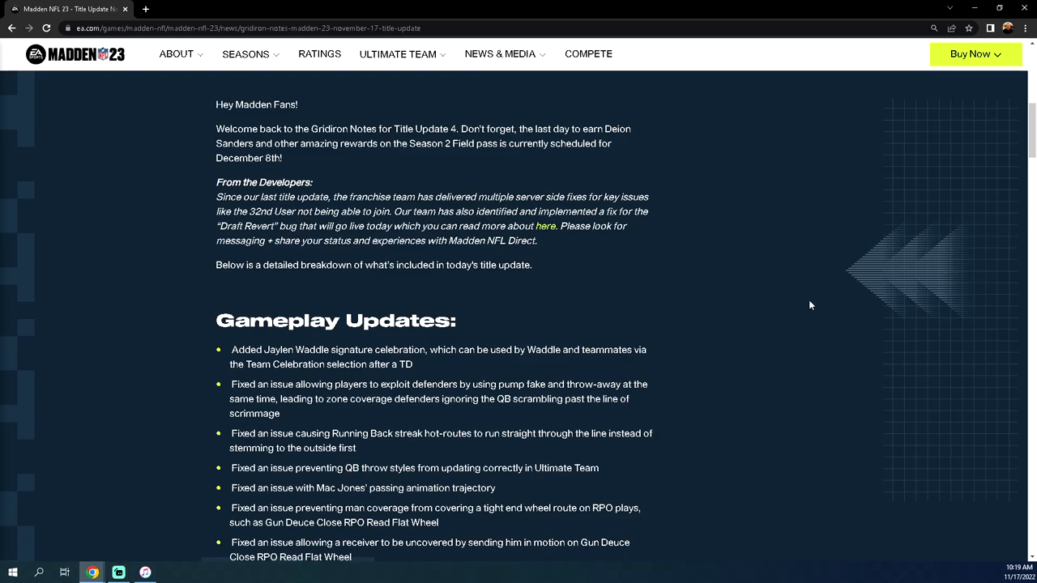
mouse_move(822, 304)
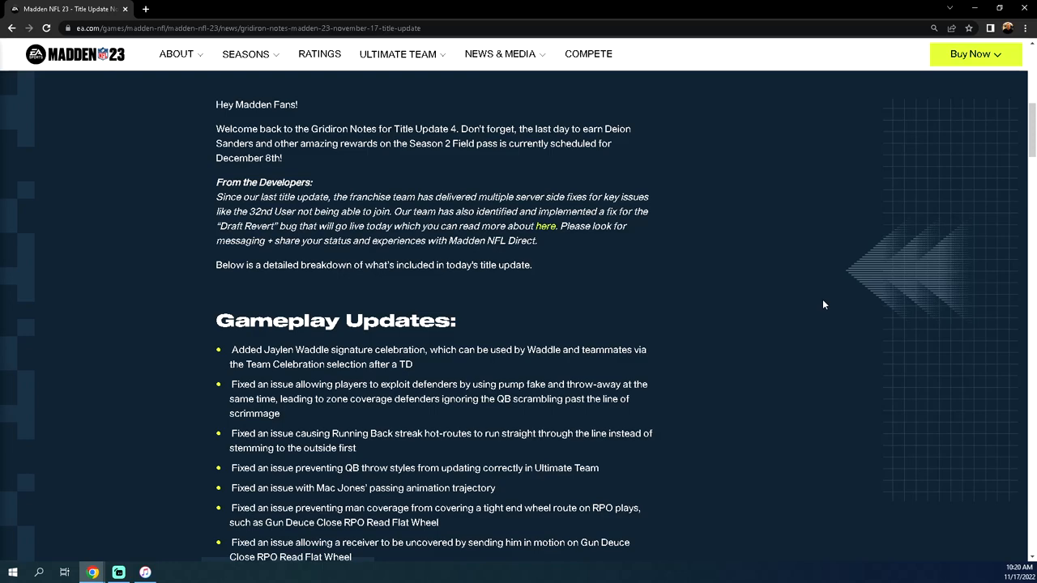
mouse_move(431, 92)
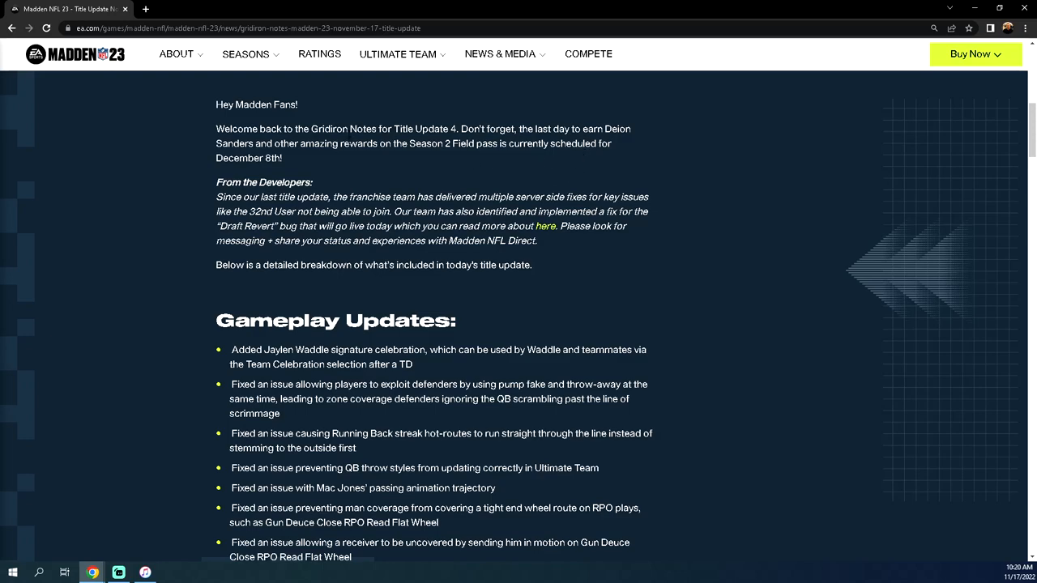
mouse_move(528, 161)
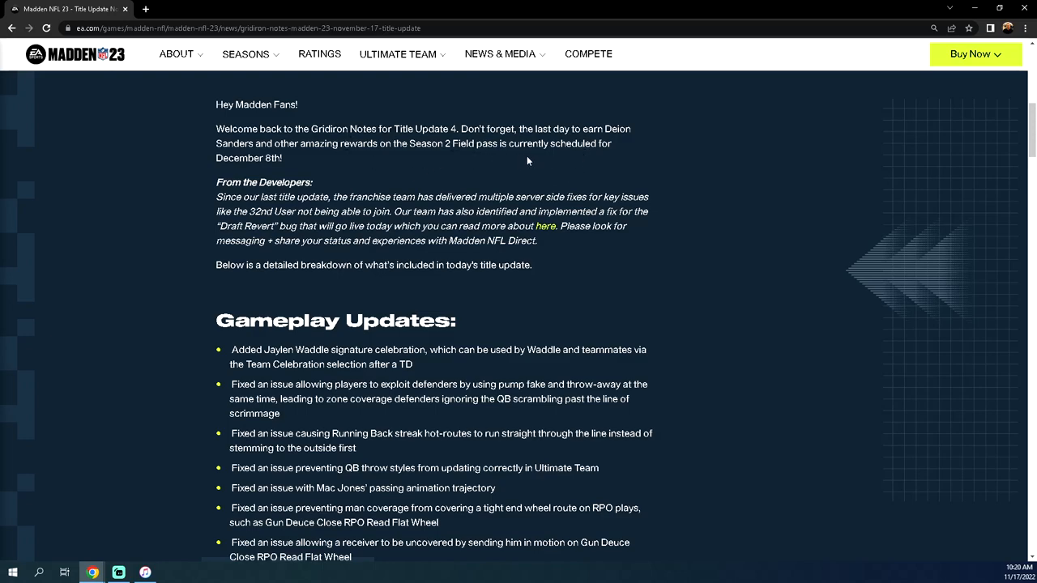
mouse_move(295, 155)
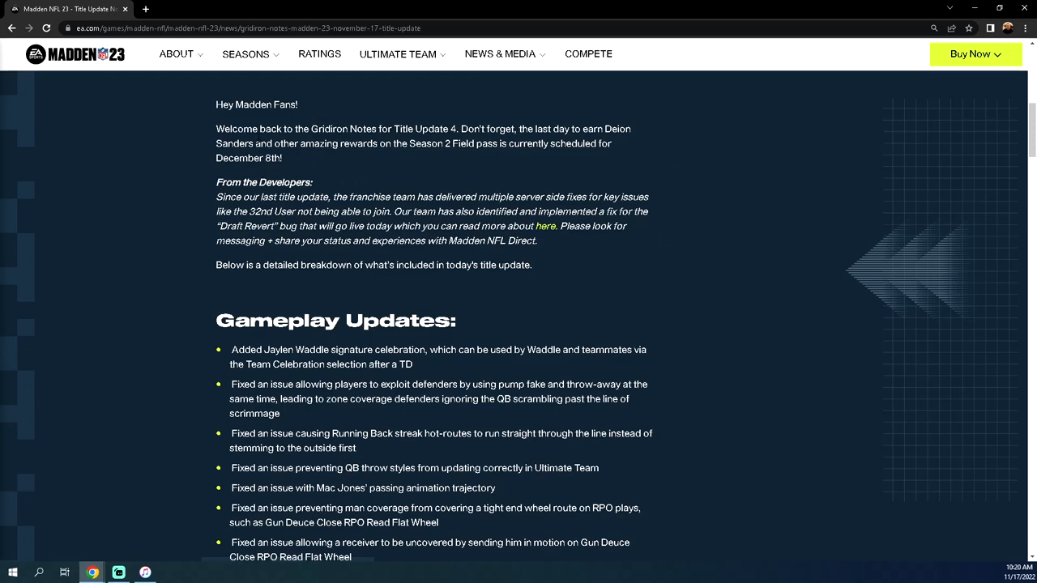
mouse_move(819, 230)
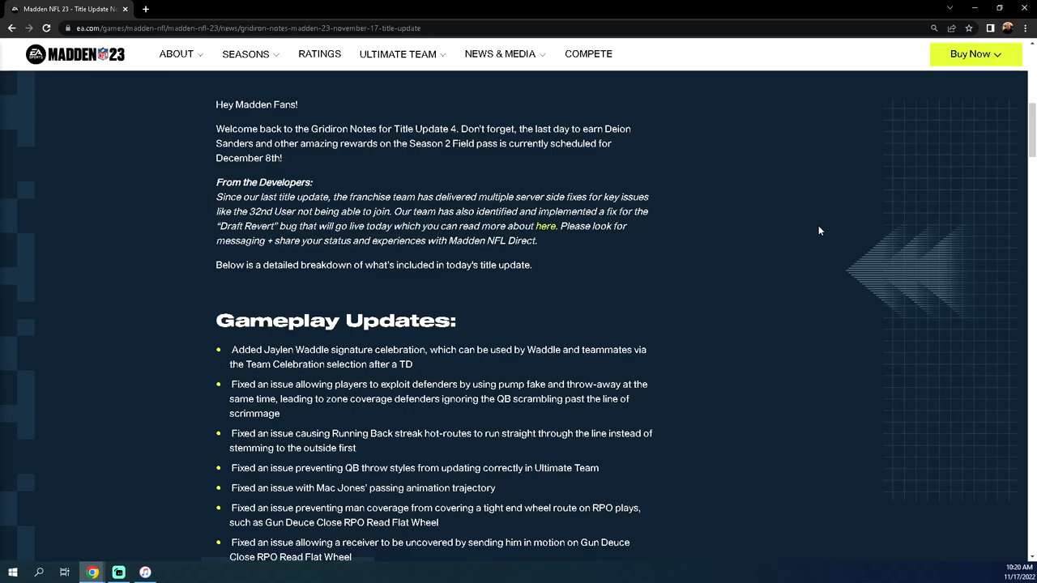
Step: Scroll down until the Gameplay Updates fixes on celebrations, Kick Blocking tutorial and whip routes show
scroll(down, 3)
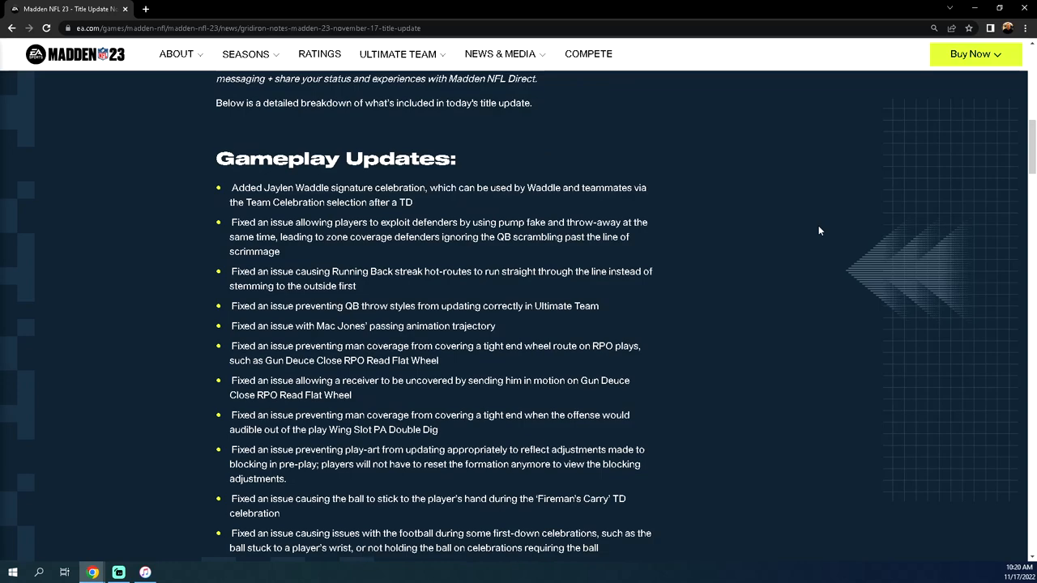
mouse_move(326, 267)
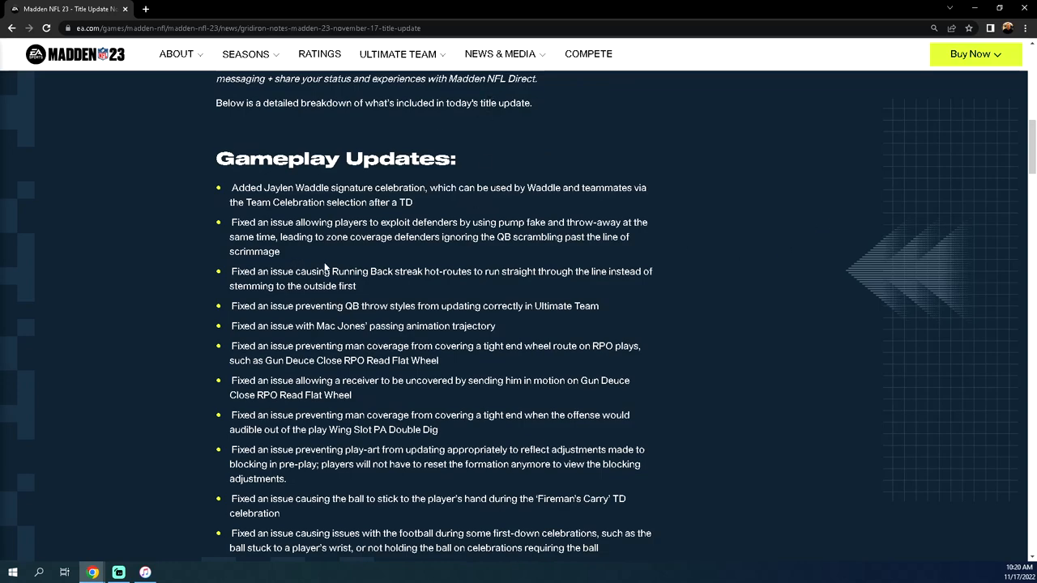
scroll(down, 3)
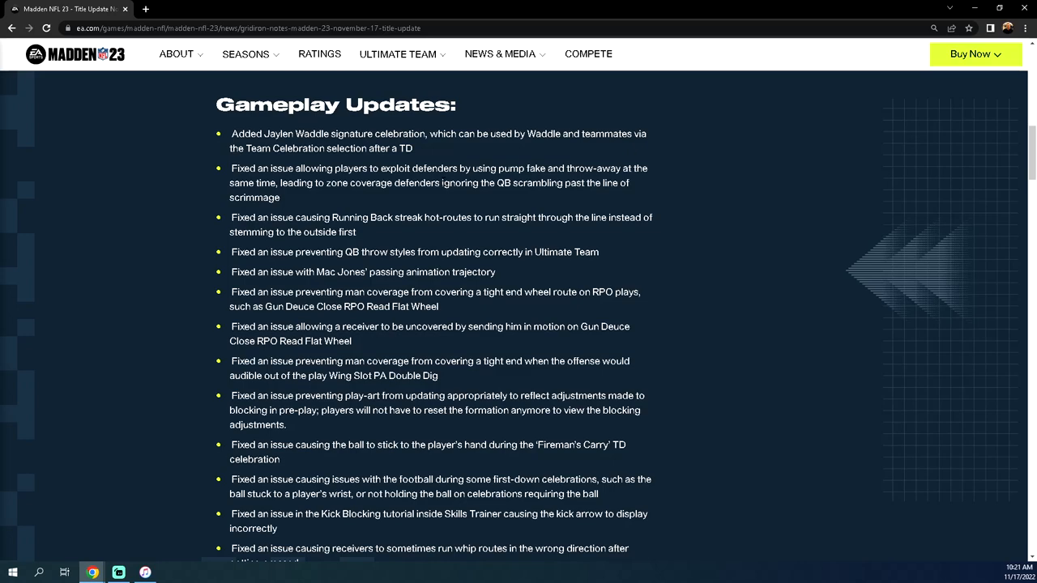
mouse_move(629, 209)
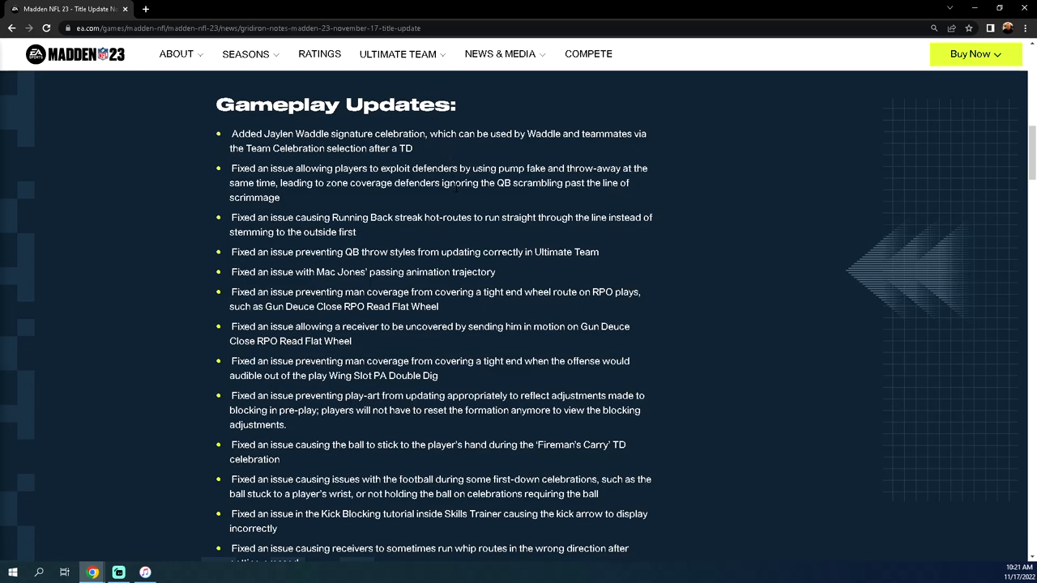
mouse_move(661, 133)
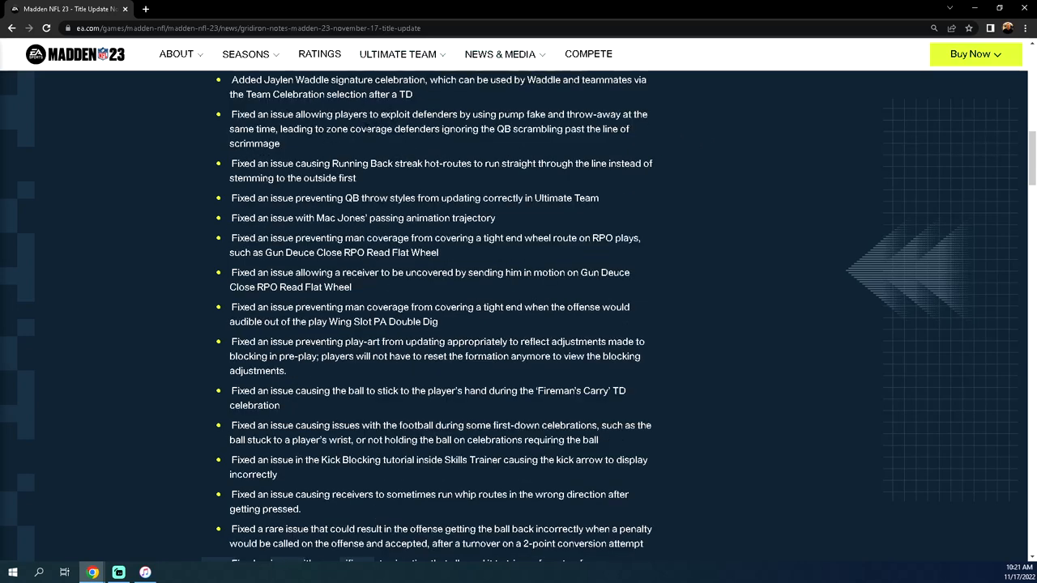
mouse_move(708, 149)
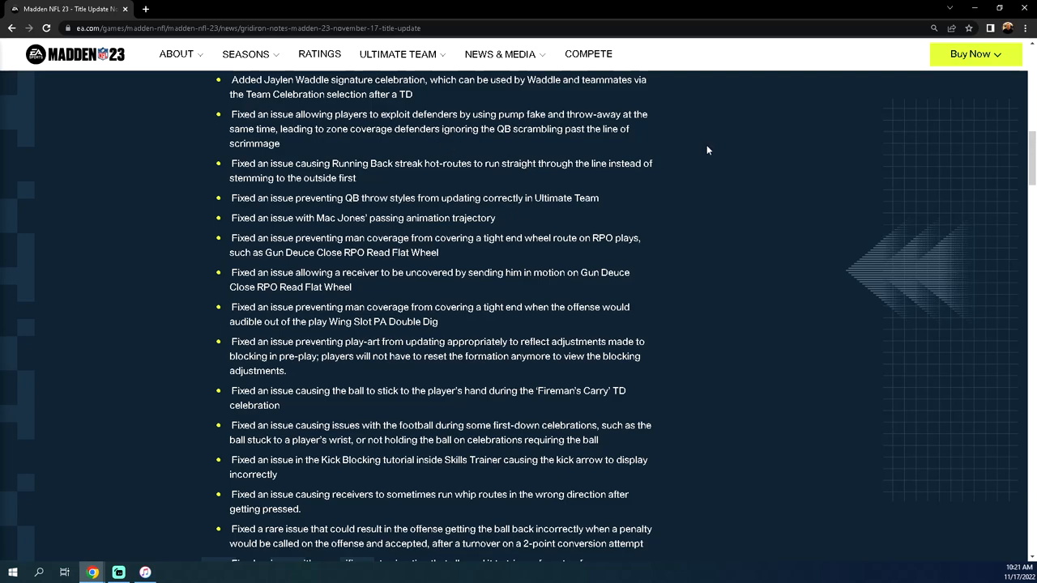
mouse_move(326, 152)
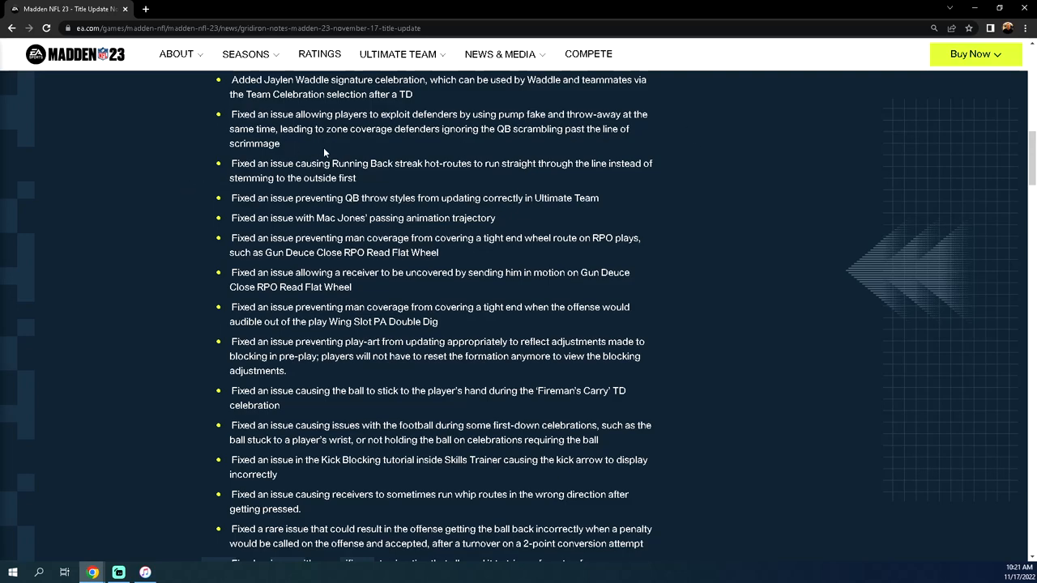
drag(256, 114, 278, 143)
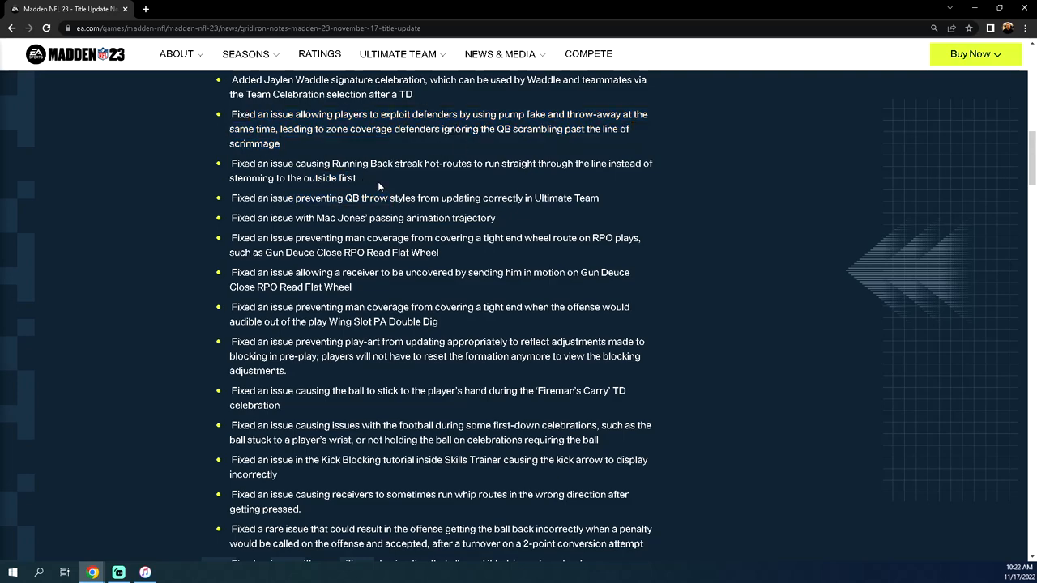
drag(232, 163, 355, 178)
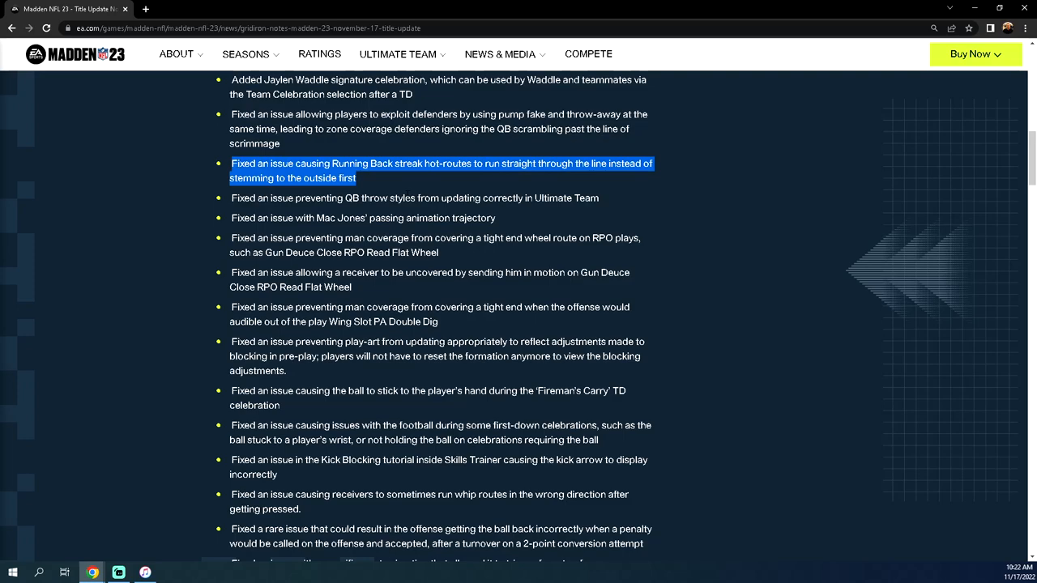
mouse_move(757, 246)
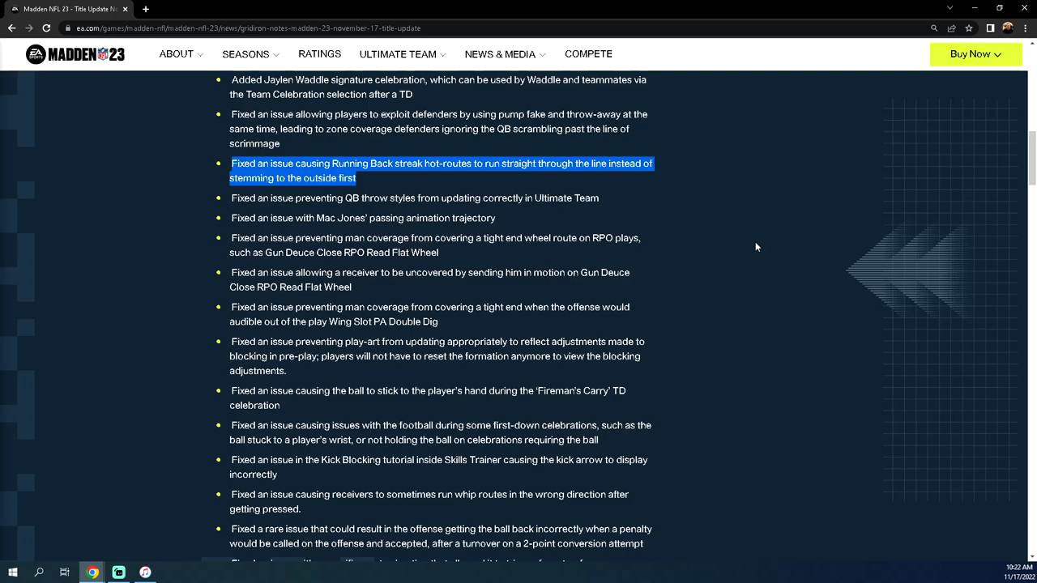
mouse_move(764, 213)
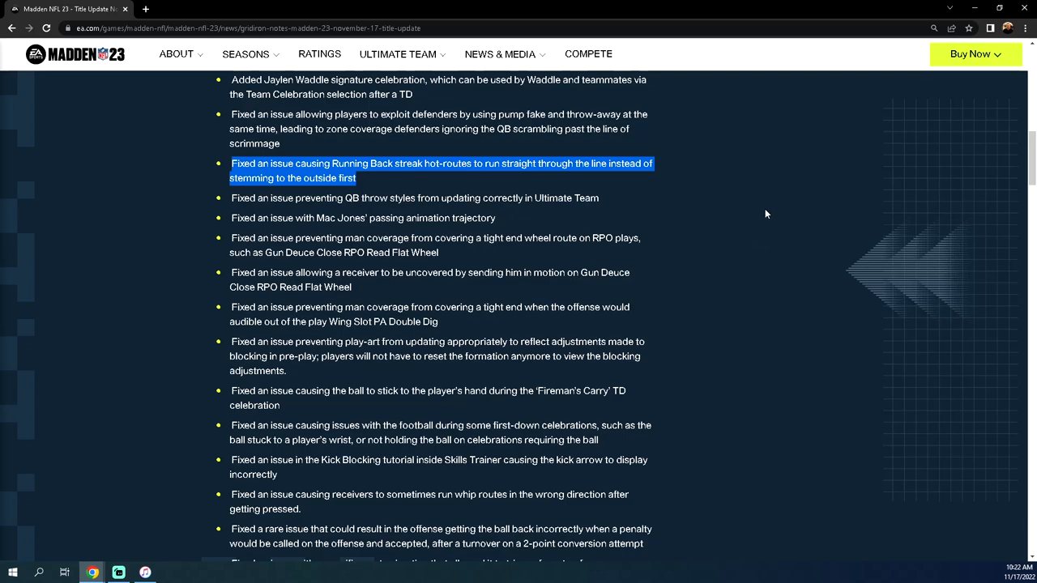
click(765, 214)
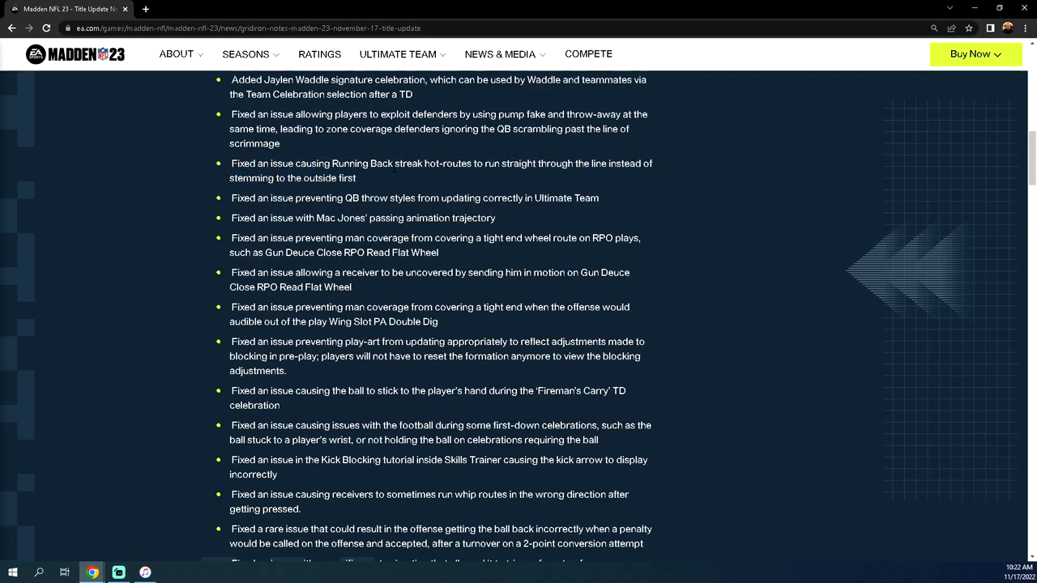
Step: Scroll to the last gameplay bullet and highlight the tight end wheel route RPO fix, then the word Close
scroll(down, 3)
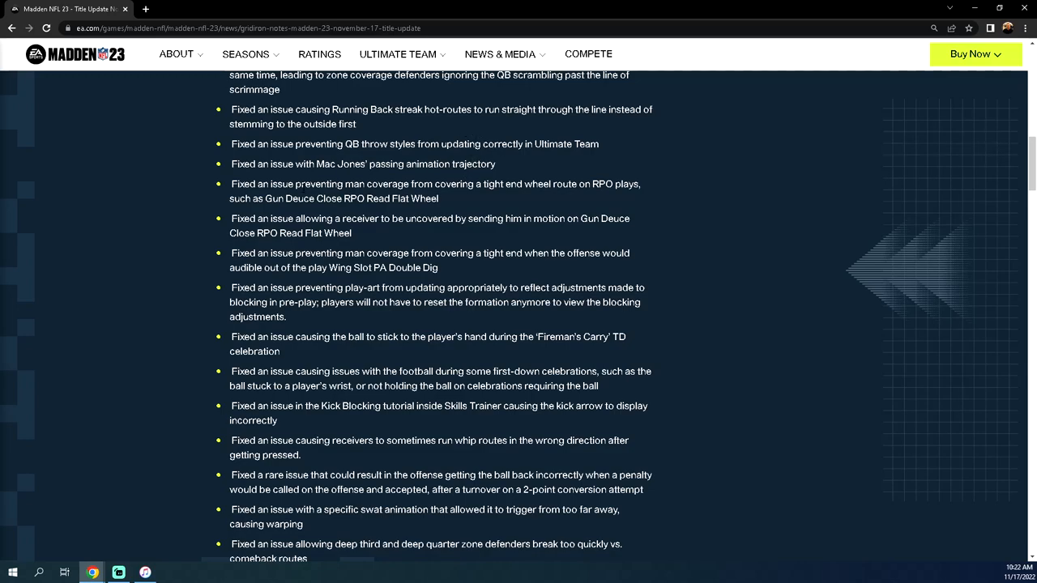
mouse_move(502, 212)
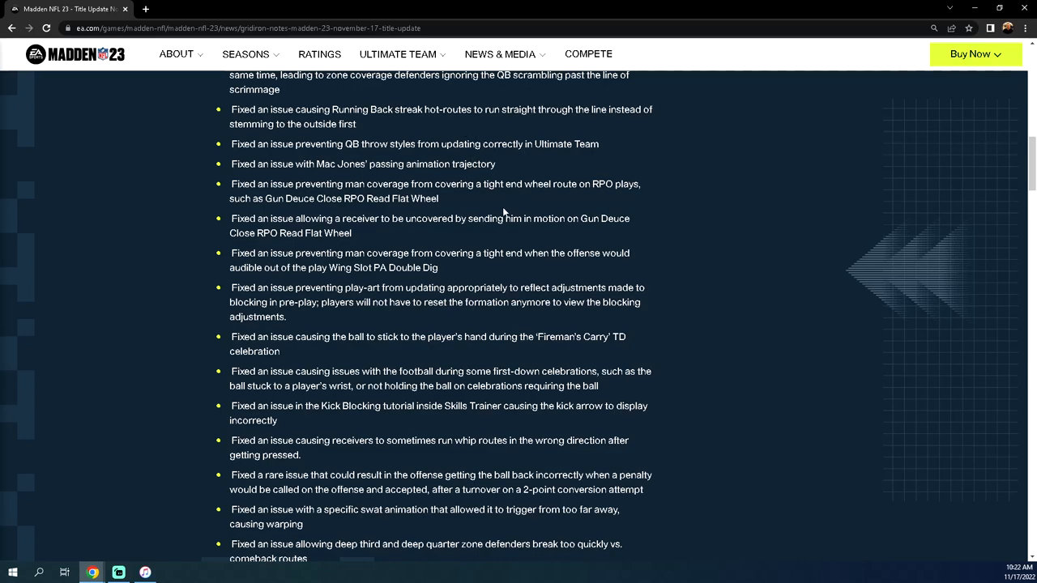
scroll(down, 3)
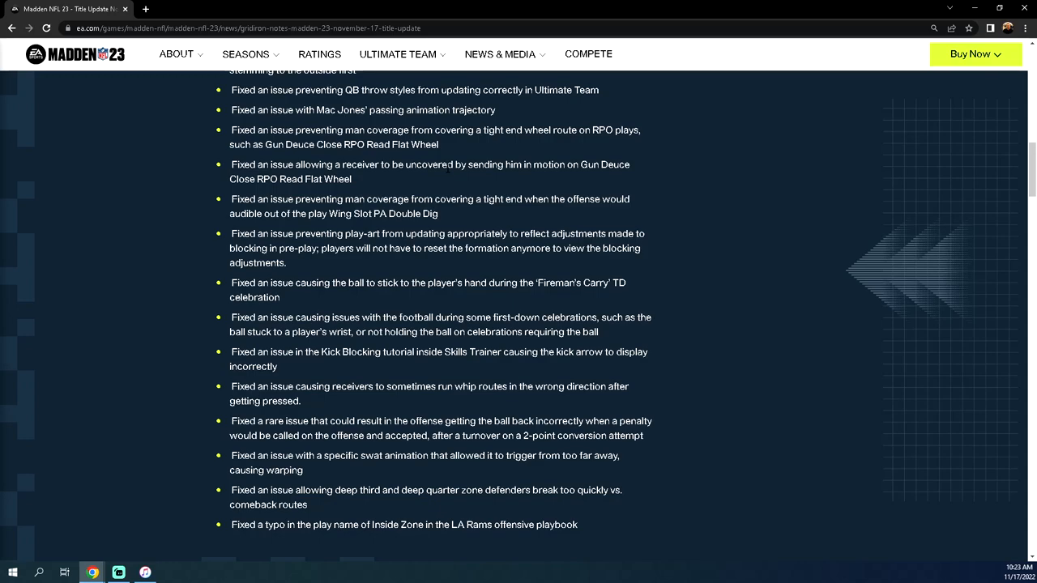
drag(230, 91, 438, 146)
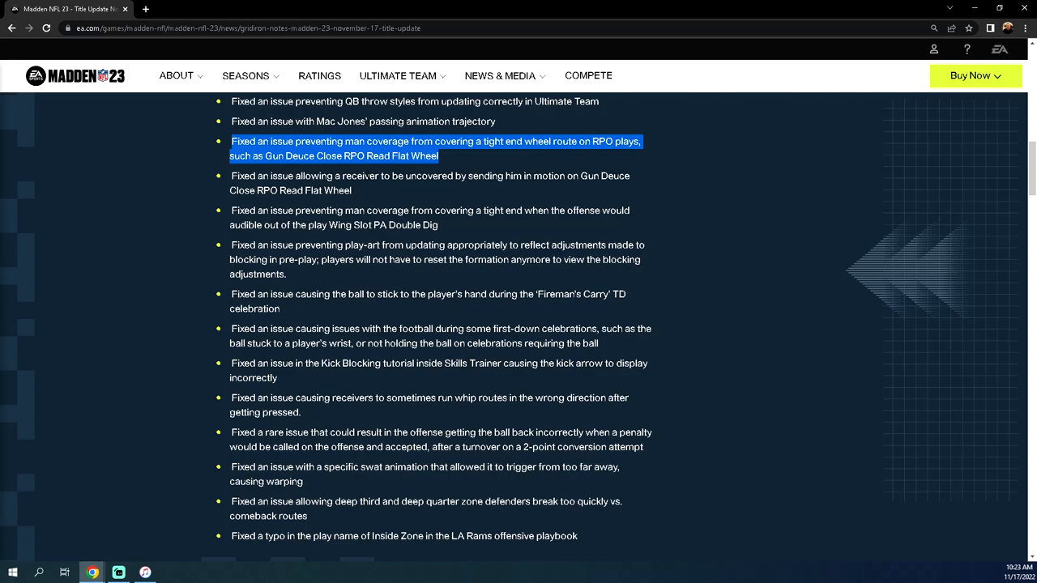
mouse_move(372, 192)
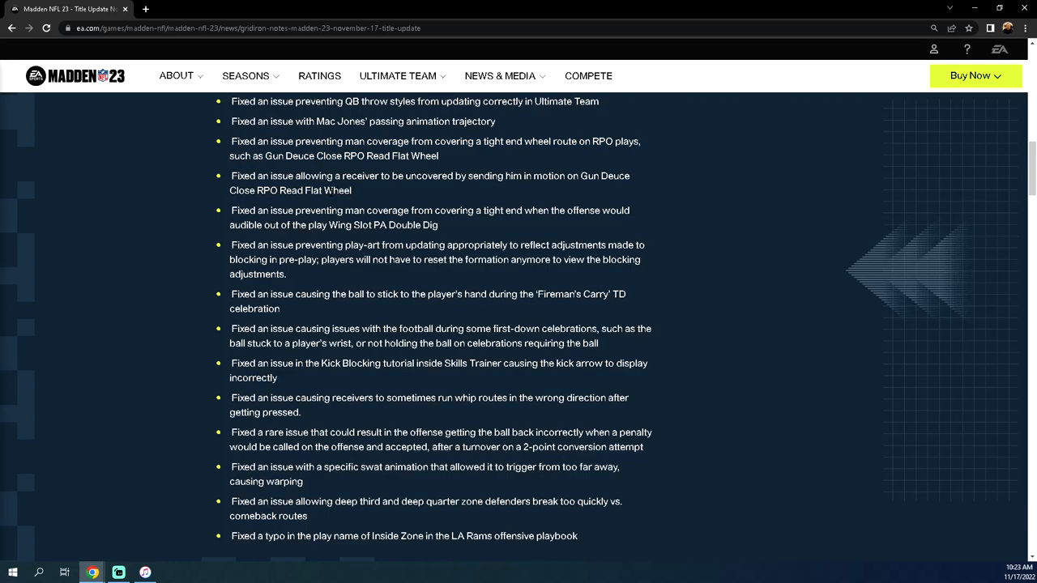
double_click(329, 155)
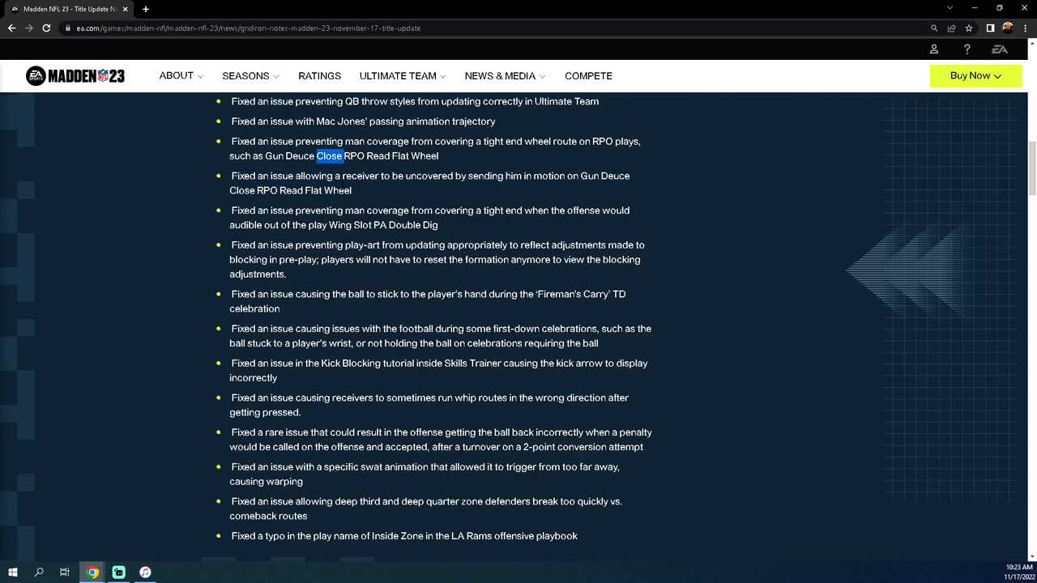
Step: Highlight the wheel route RPO and receiver-in-motion bullets together
drag(342, 155, 351, 191)
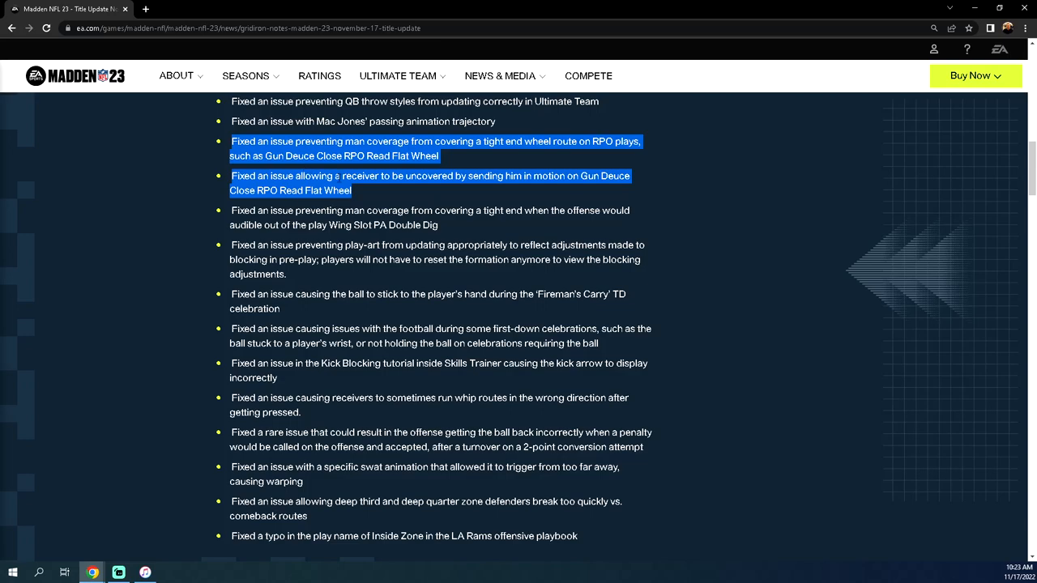
mouse_move(279, 166)
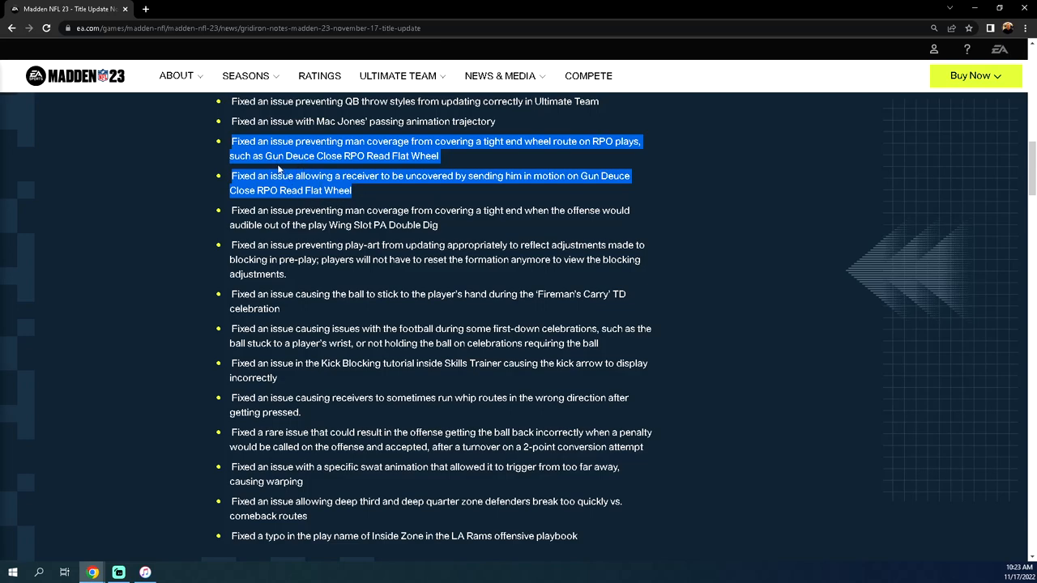
mouse_move(450, 236)
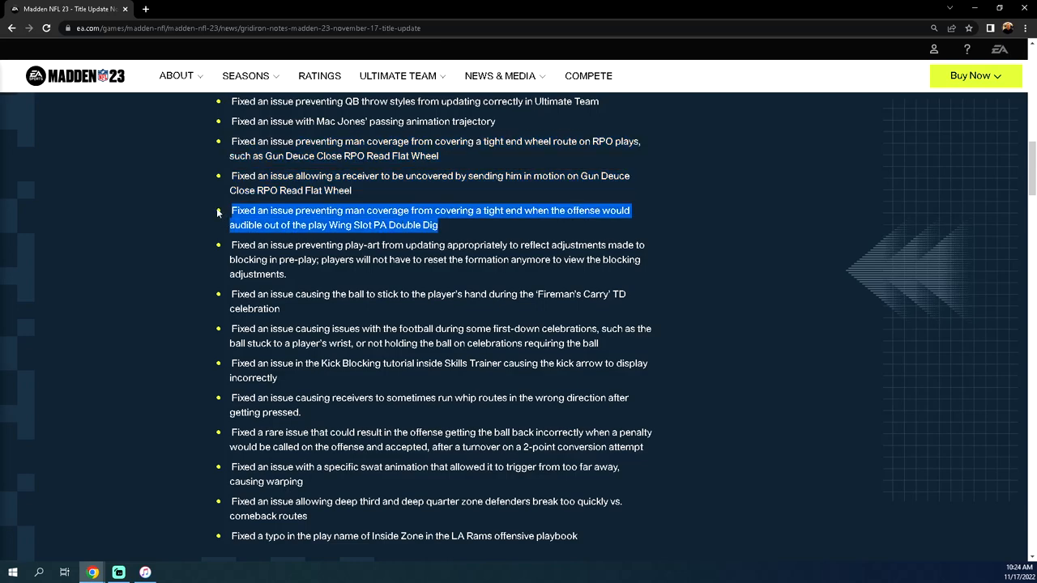
mouse_move(505, 279)
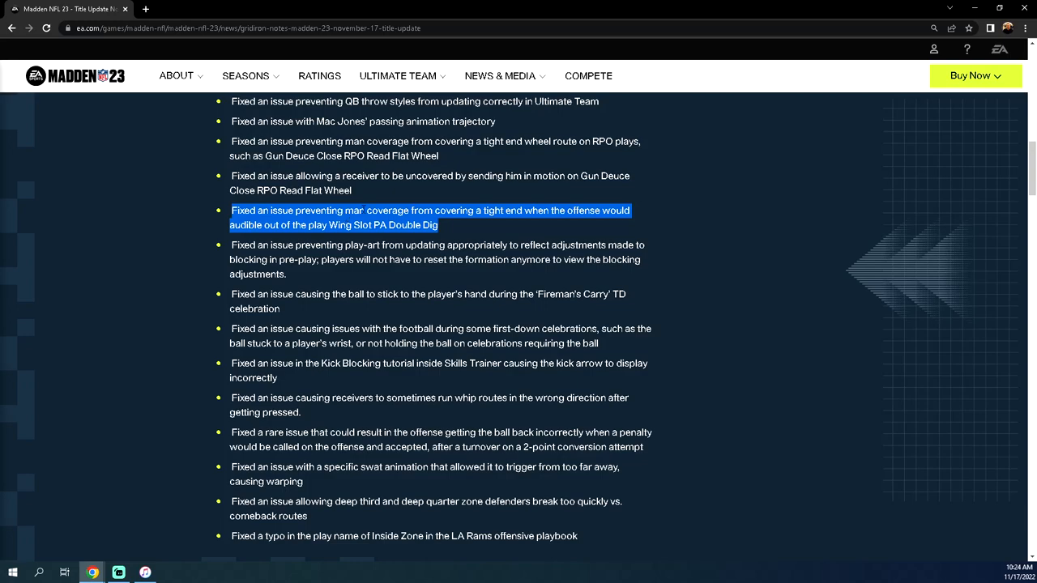
scroll(down, 3)
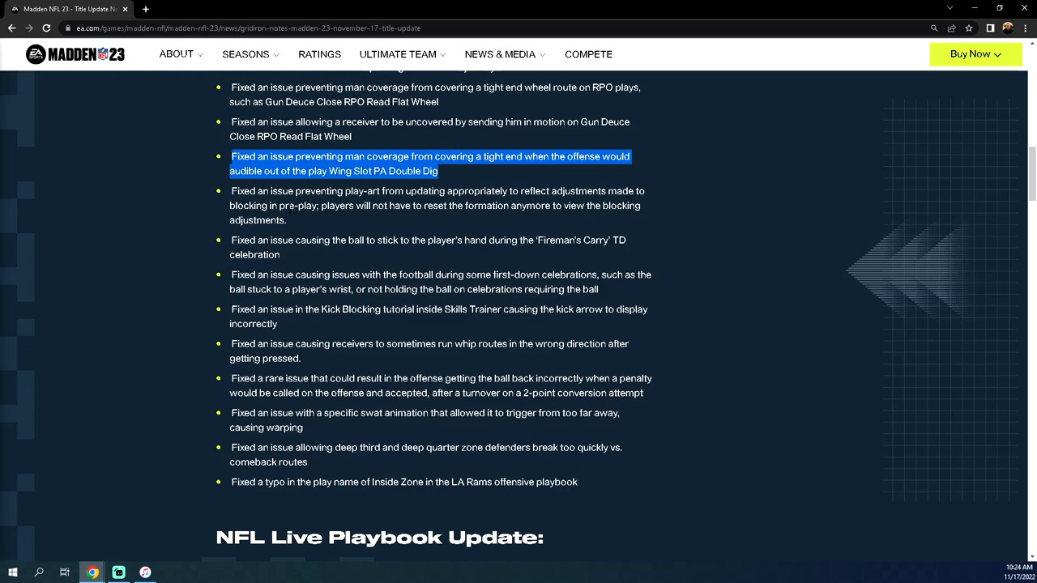
mouse_move(402, 224)
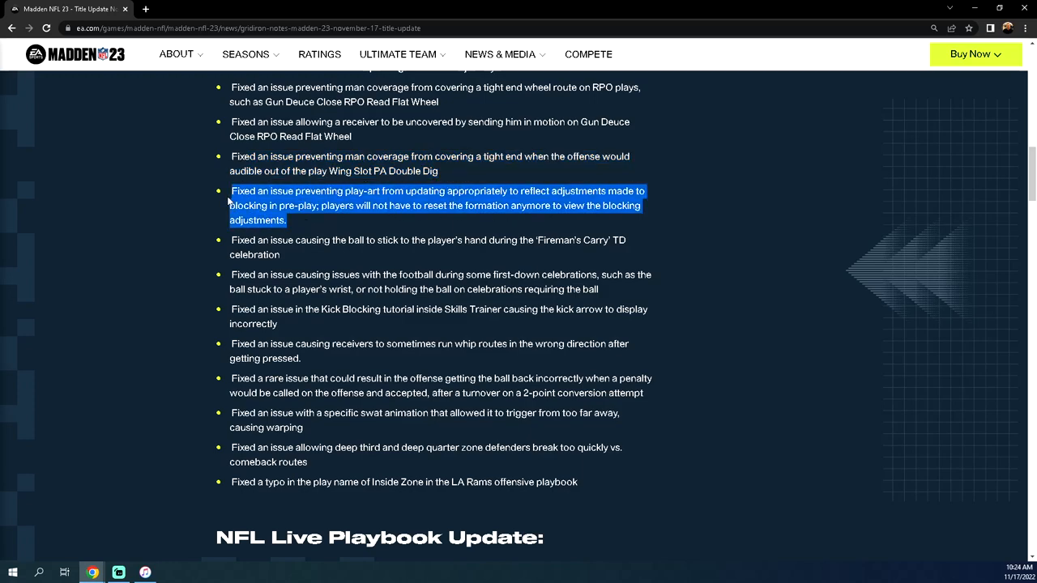
mouse_move(619, 259)
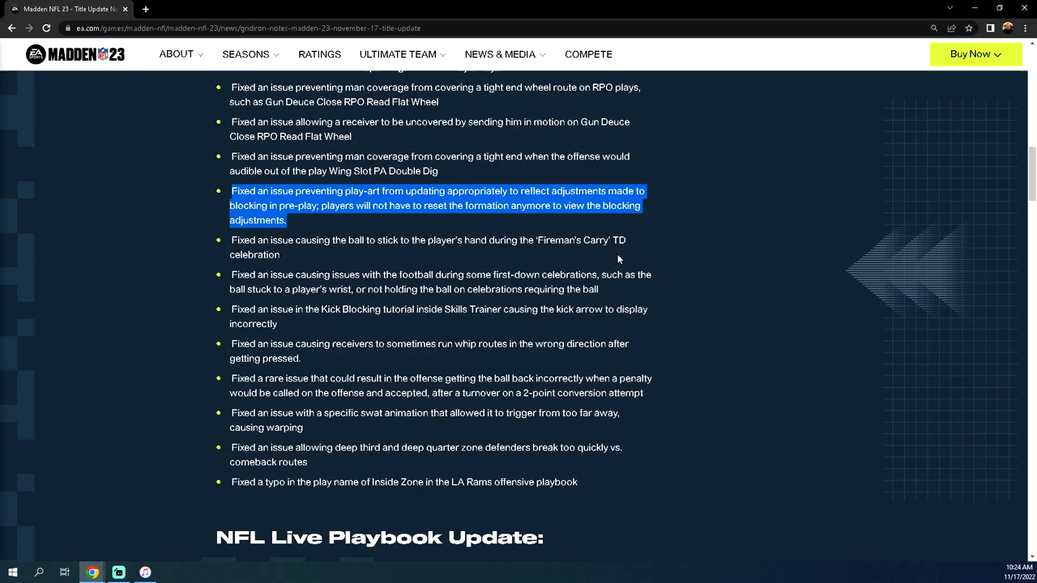
mouse_move(635, 269)
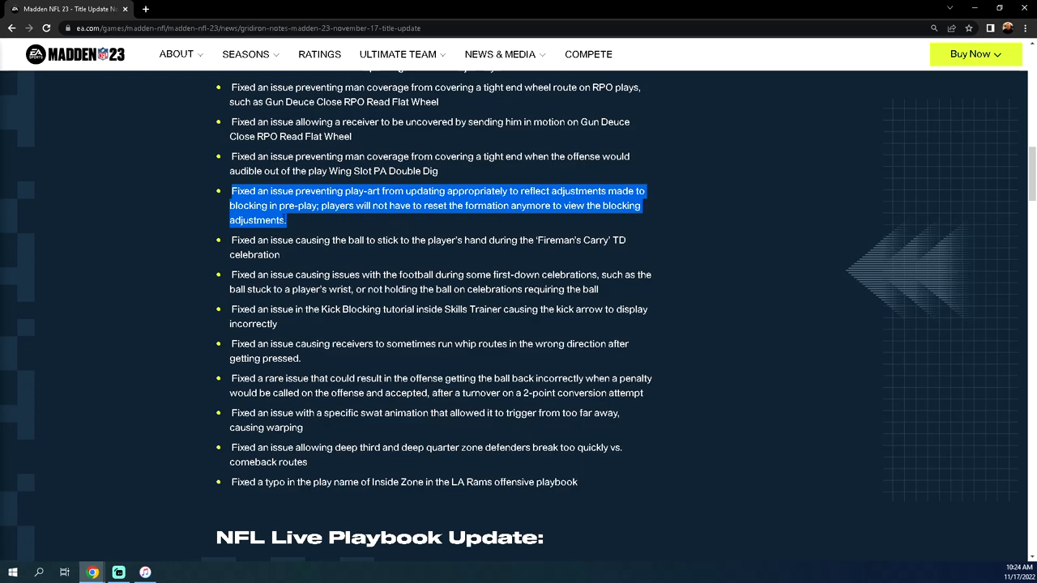
mouse_move(357, 233)
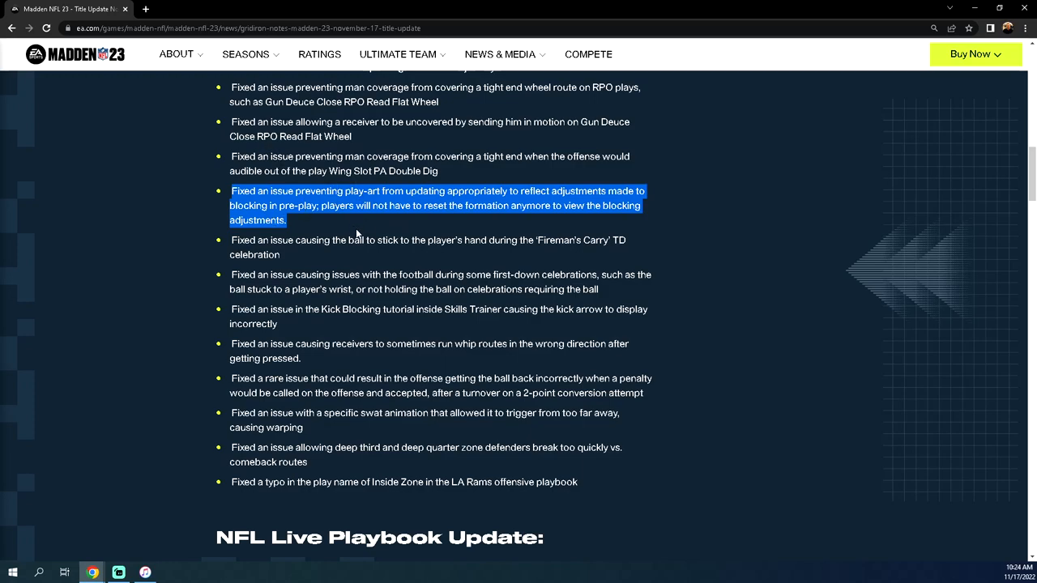
mouse_move(295, 221)
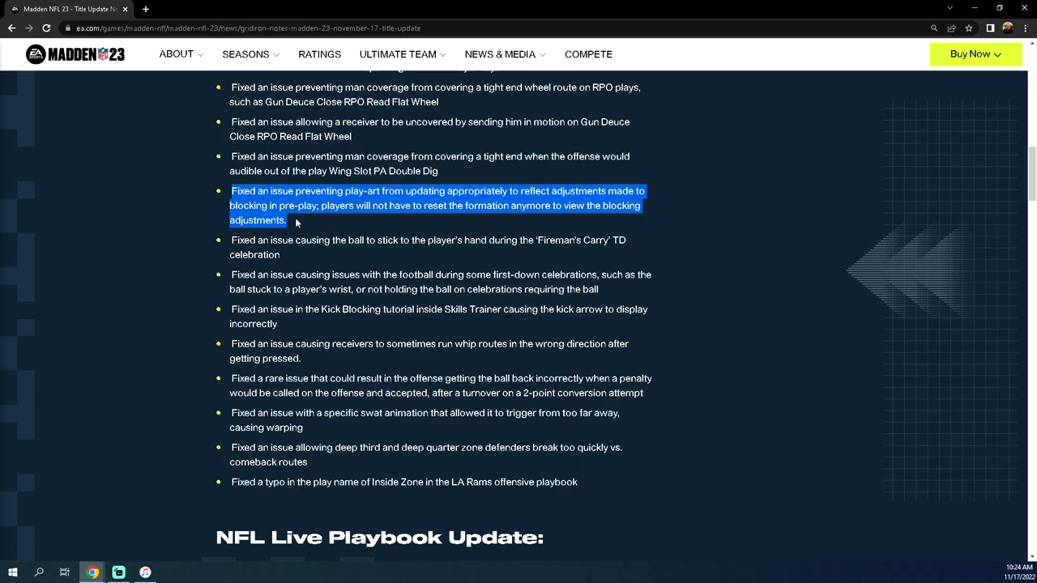
mouse_move(293, 266)
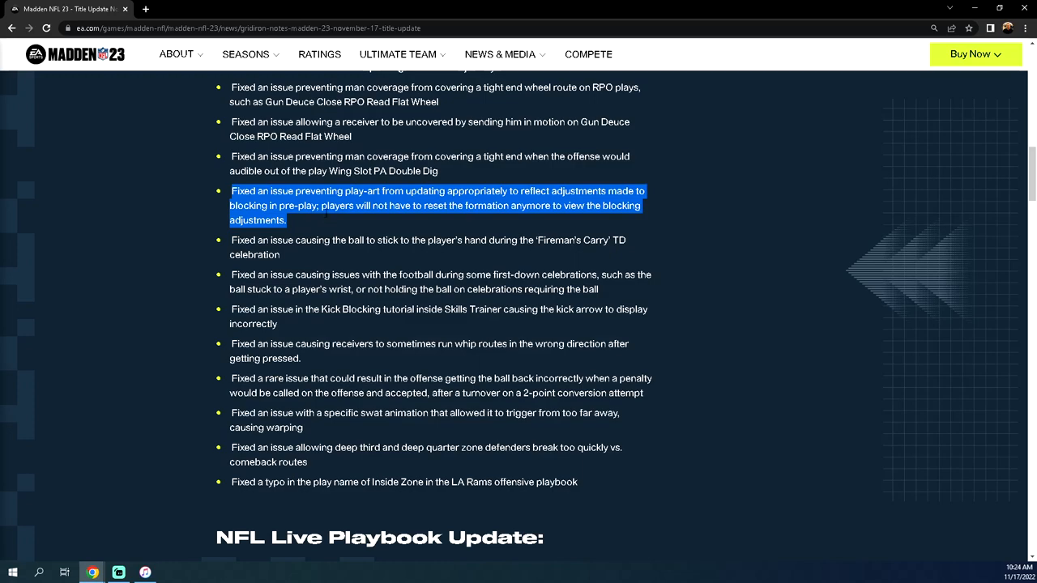
mouse_move(295, 266)
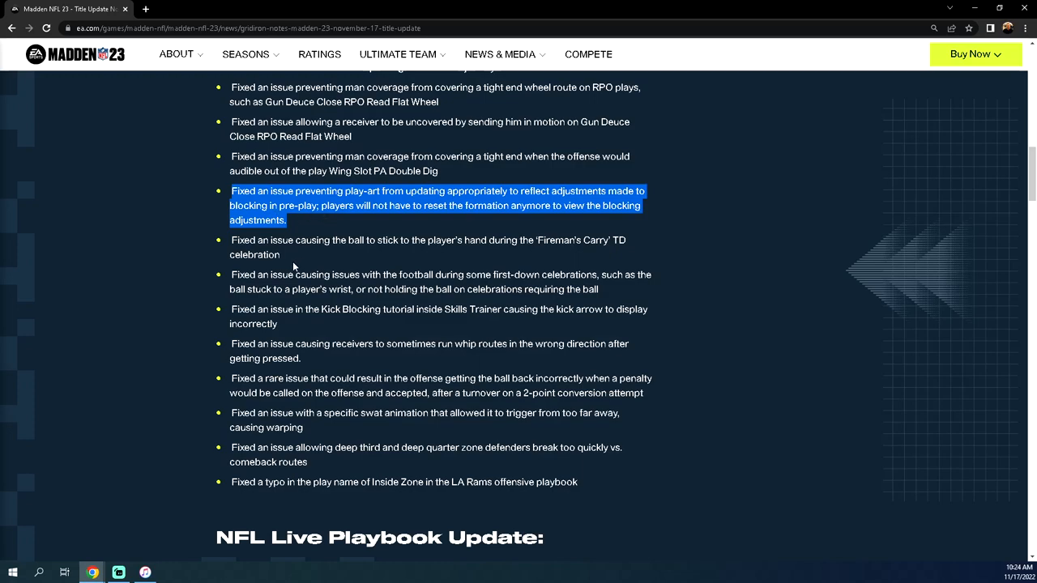
mouse_move(293, 265)
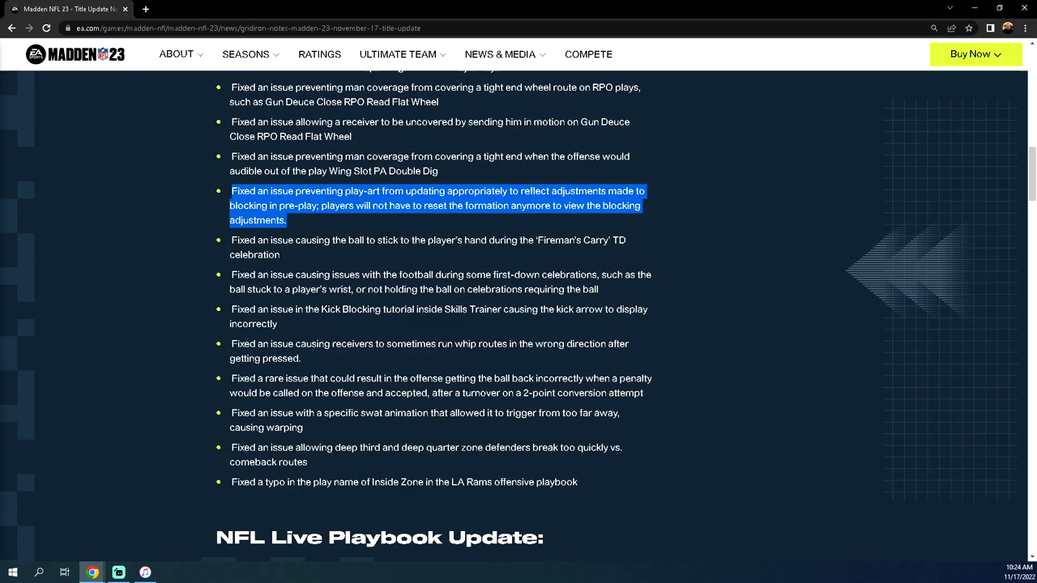
mouse_move(400, 230)
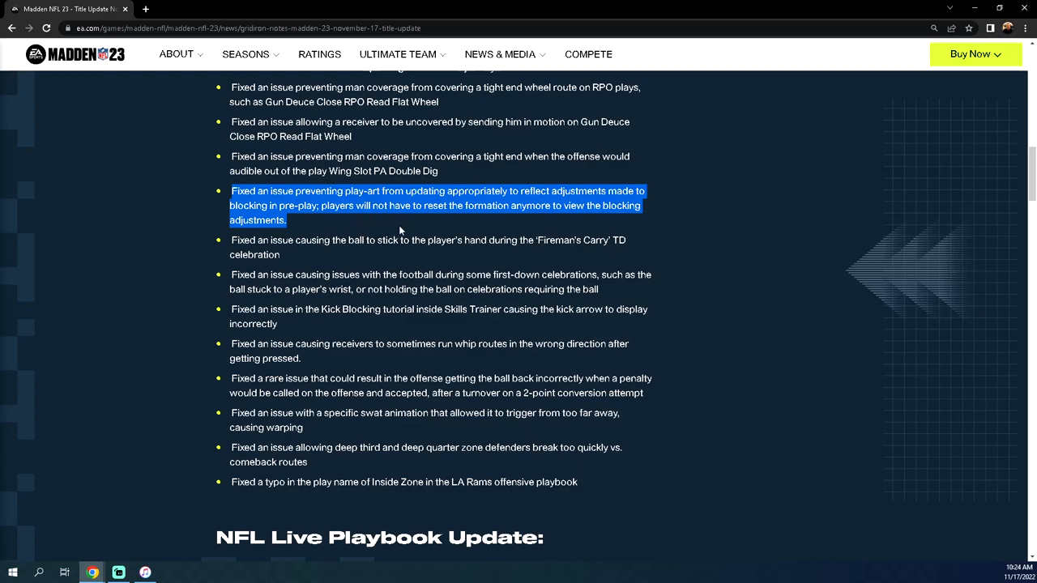
mouse_move(353, 237)
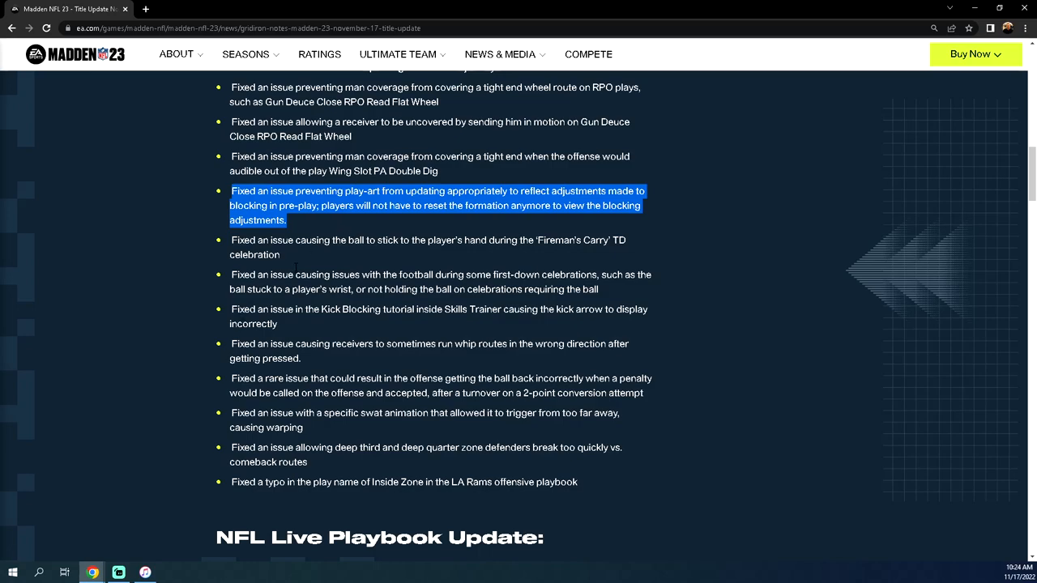
mouse_move(298, 251)
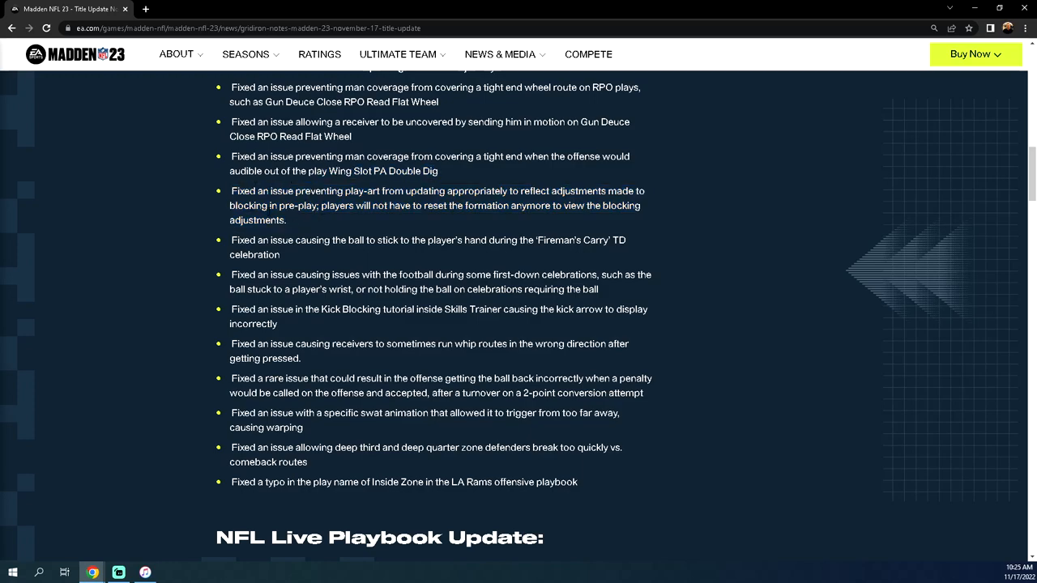
Step: Scroll on and highlight the fix about receivers running whip routes incorrectly
scroll(down, 3)
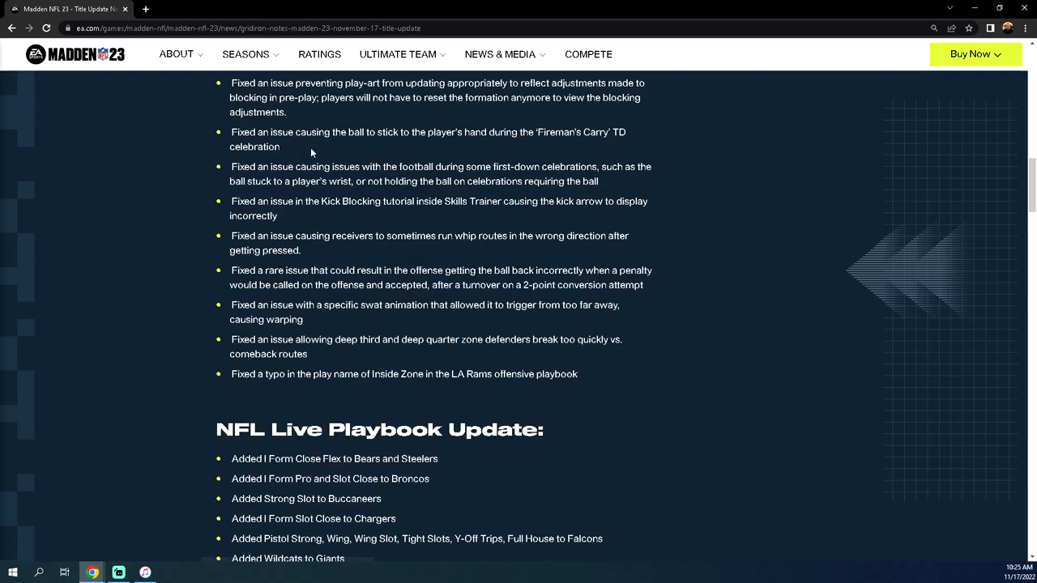
mouse_move(435, 149)
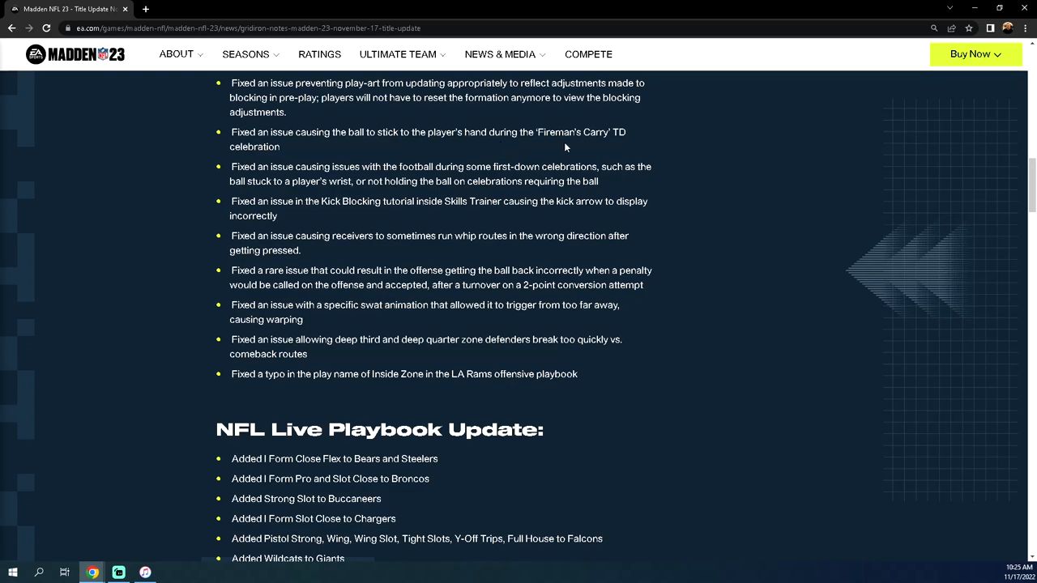
mouse_move(301, 144)
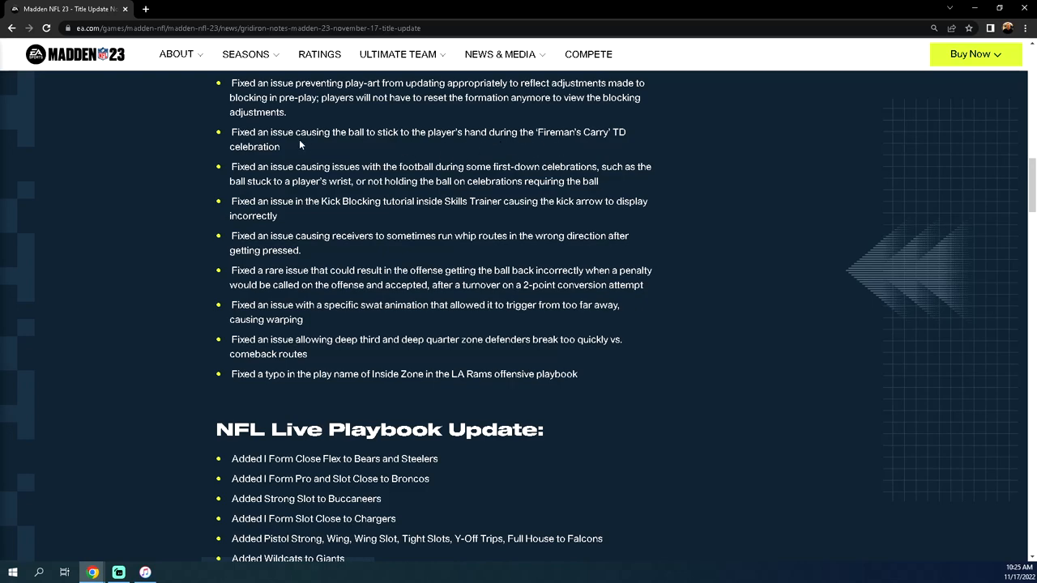
mouse_move(289, 146)
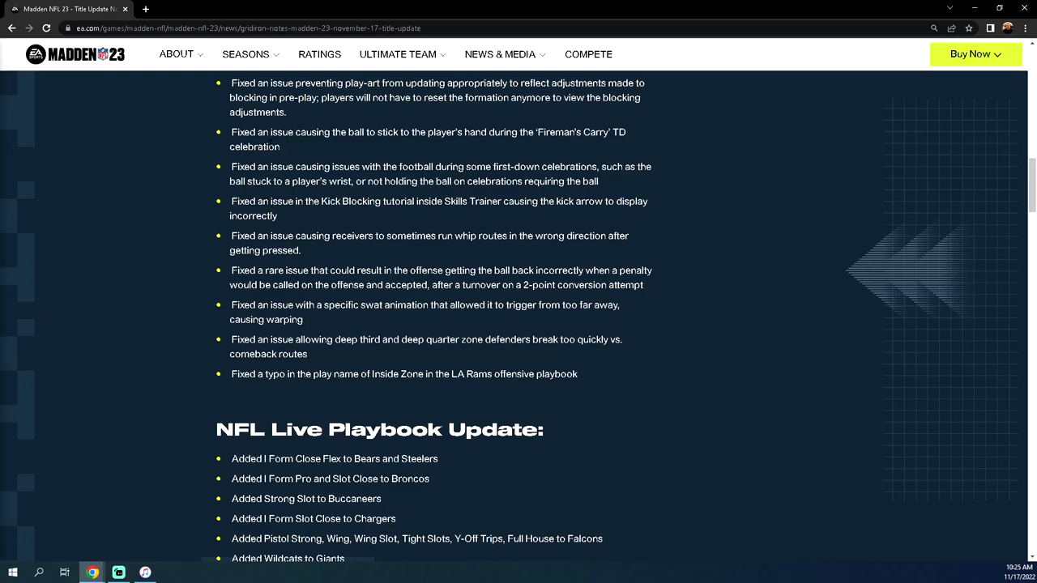
mouse_move(502, 157)
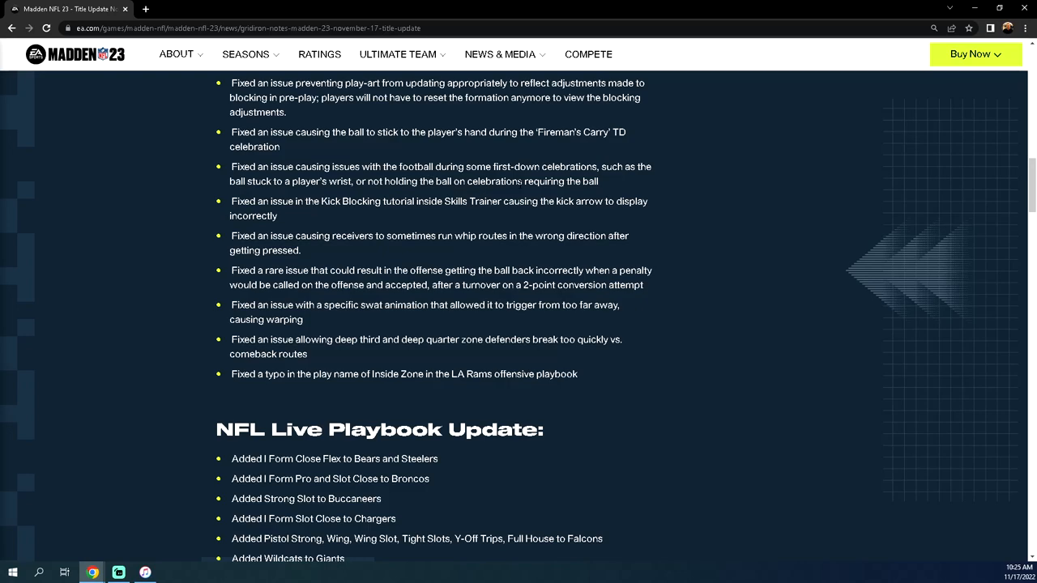
mouse_move(352, 214)
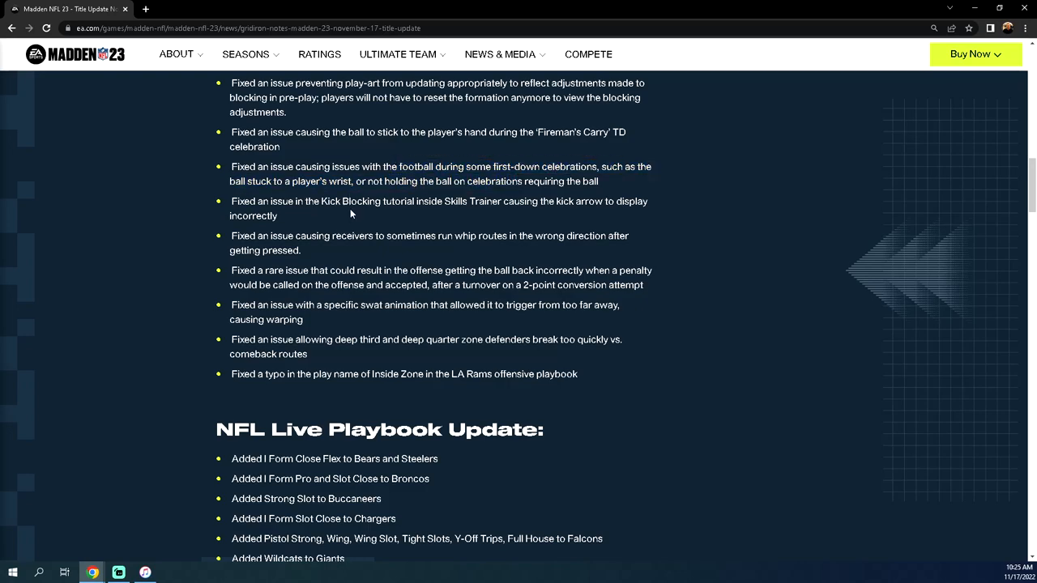
drag(413, 201, 275, 215)
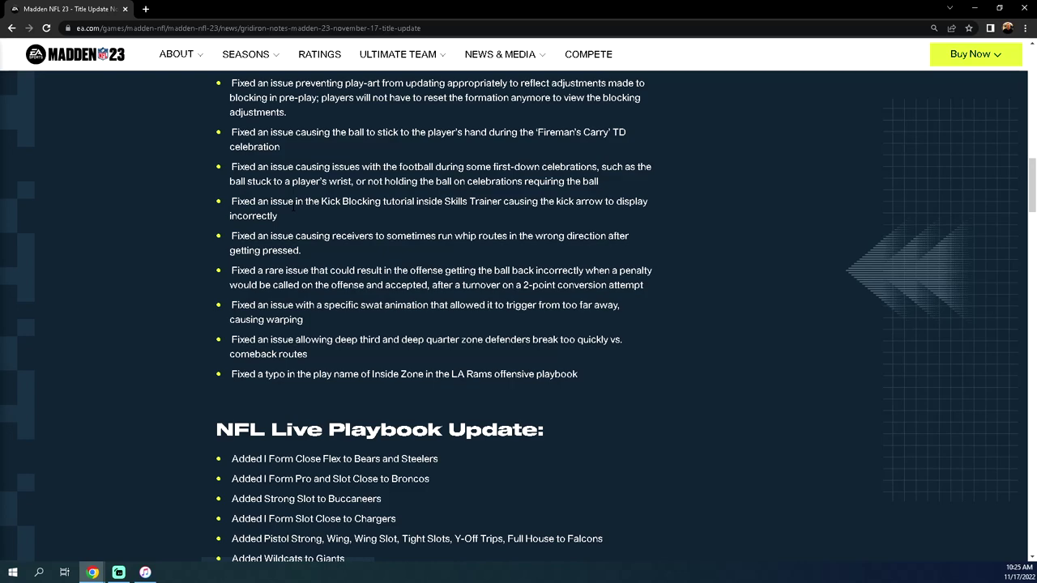
mouse_move(308, 259)
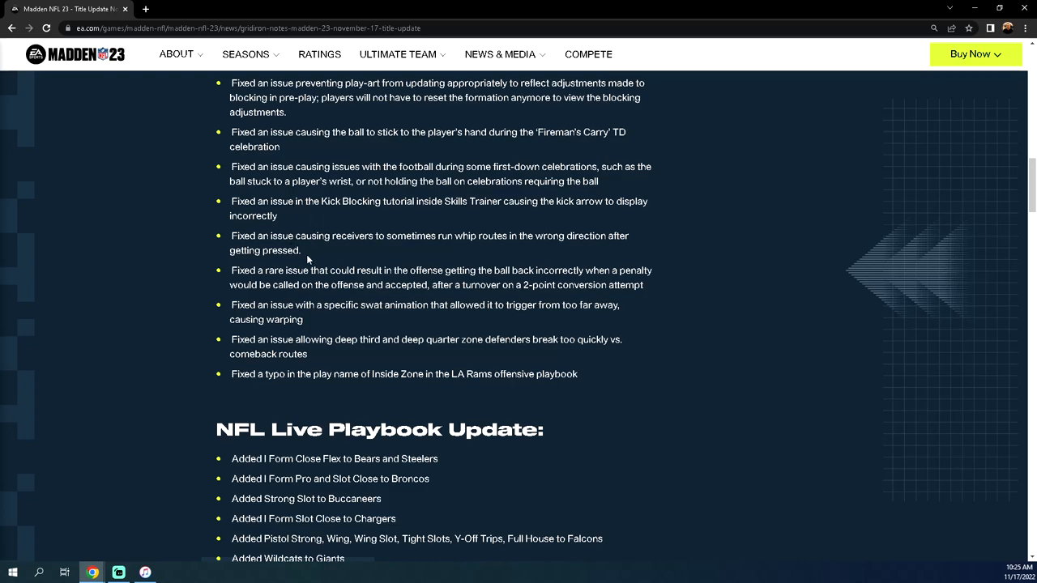
mouse_move(457, 392)
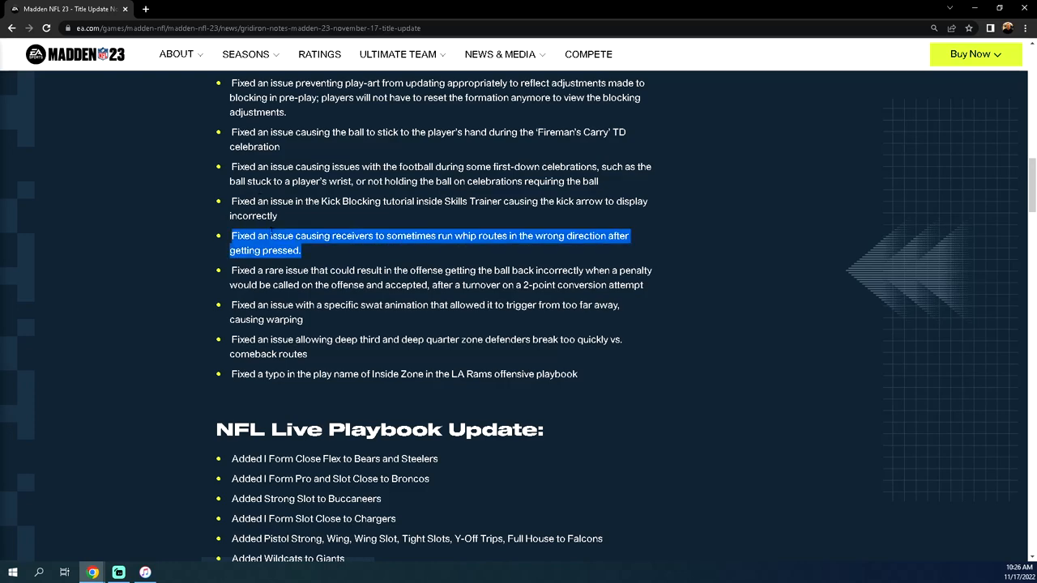
Step: Highlight the fix about incorrect ball possession after a penalty, then clear the highlight
scroll(down, 3)
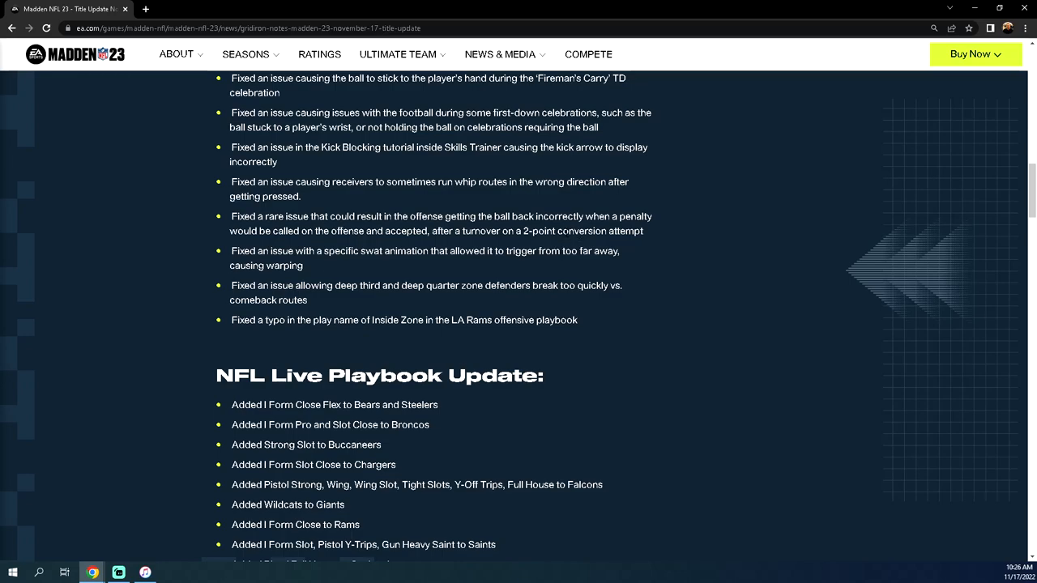
mouse_move(580, 214)
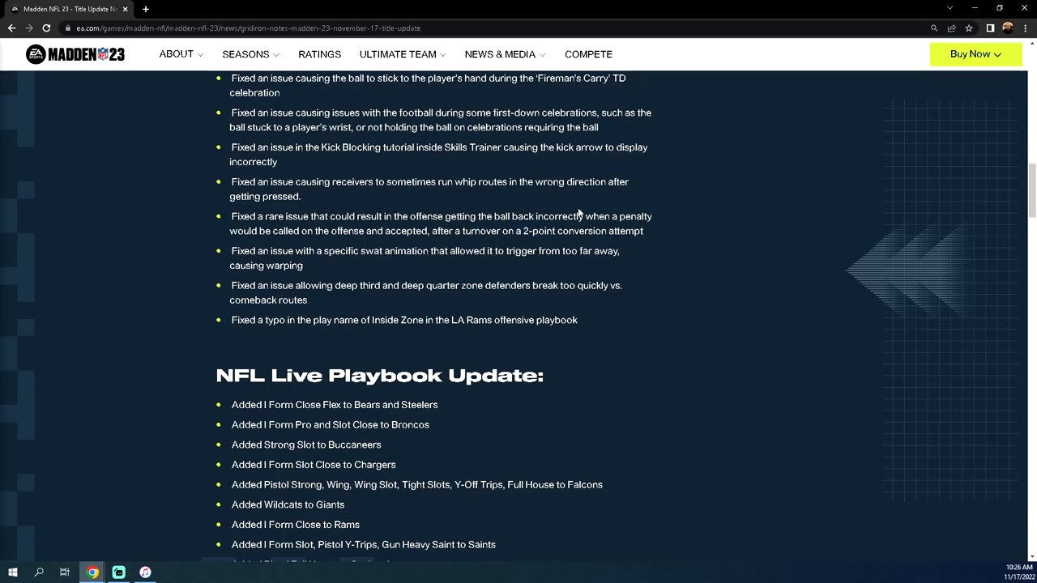
drag(311, 217, 365, 230)
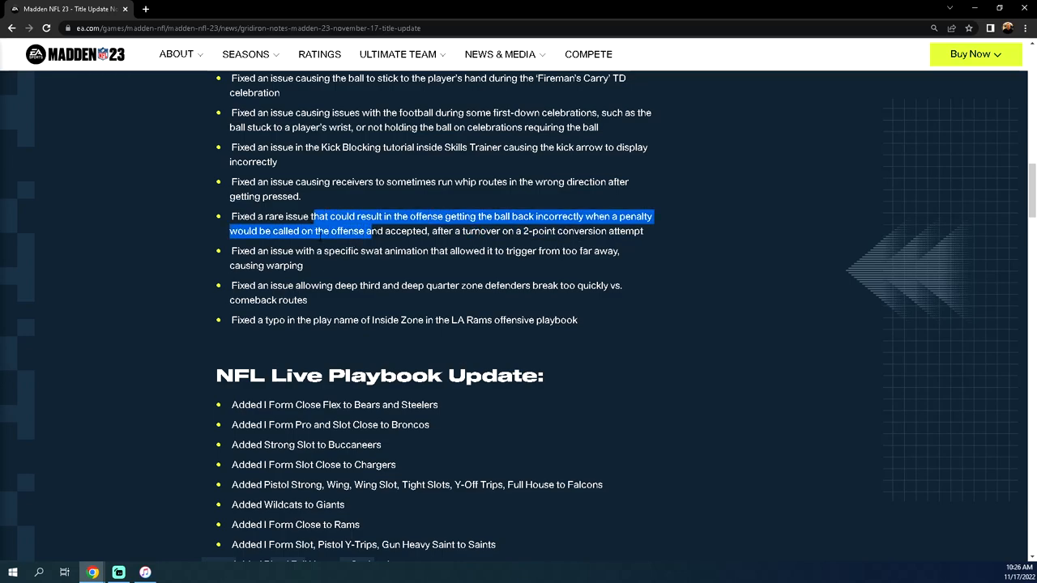
click(324, 266)
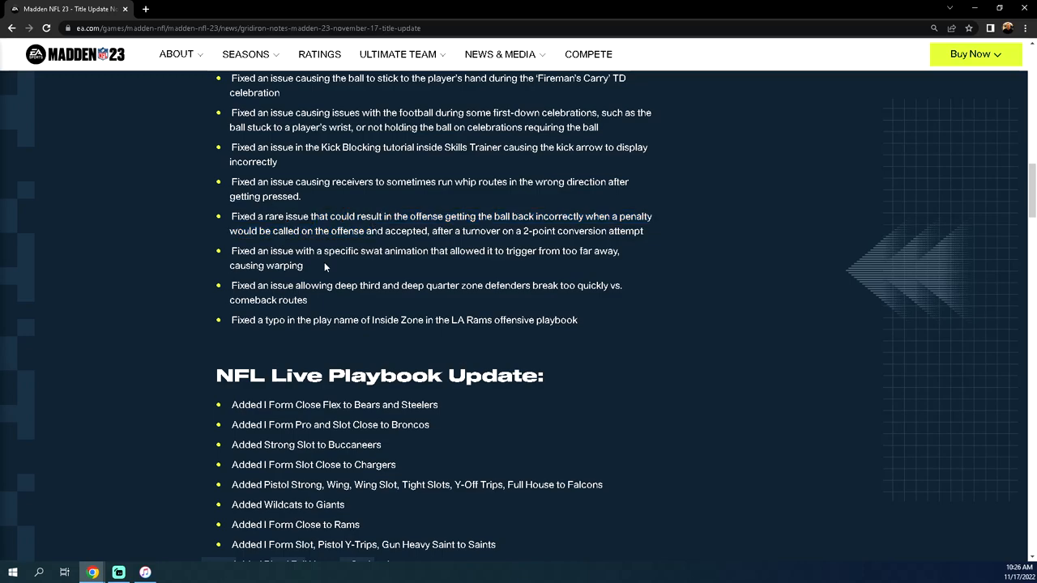
Step: Scroll down to the Seahawks Pistol Full House and Texans playbook additions
scroll(down, 3)
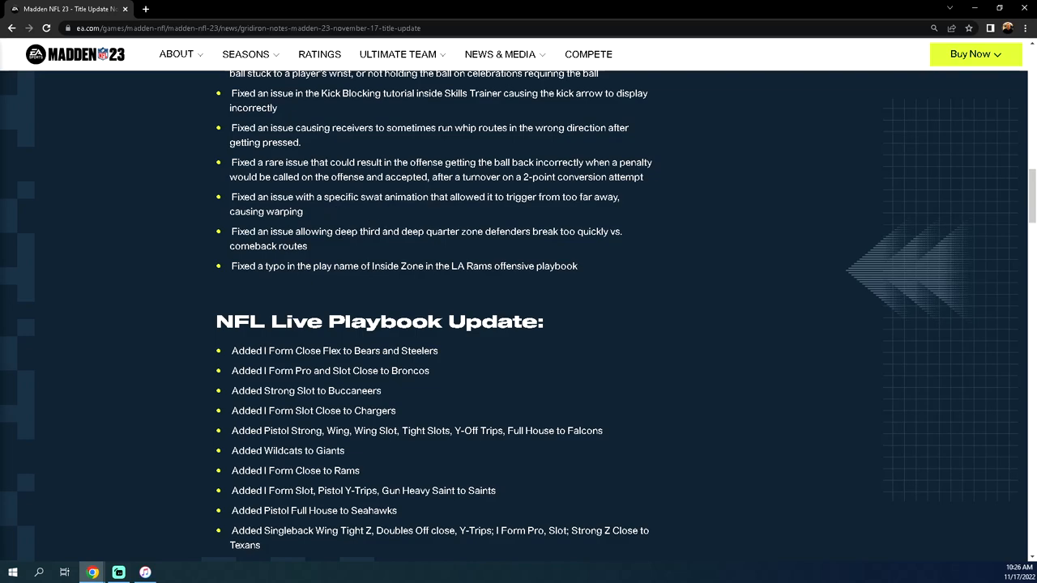
mouse_move(370, 217)
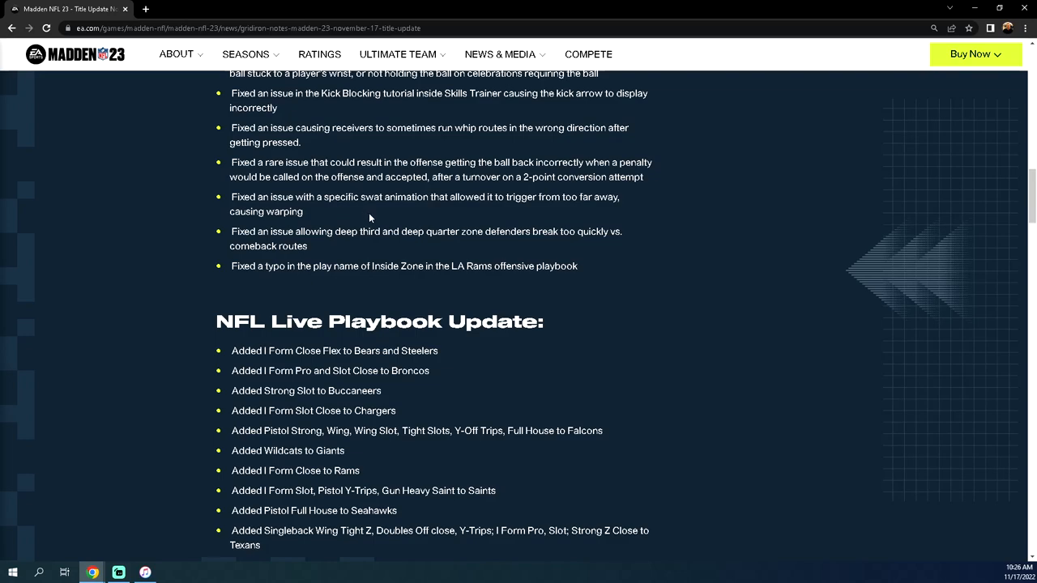
mouse_move(363, 222)
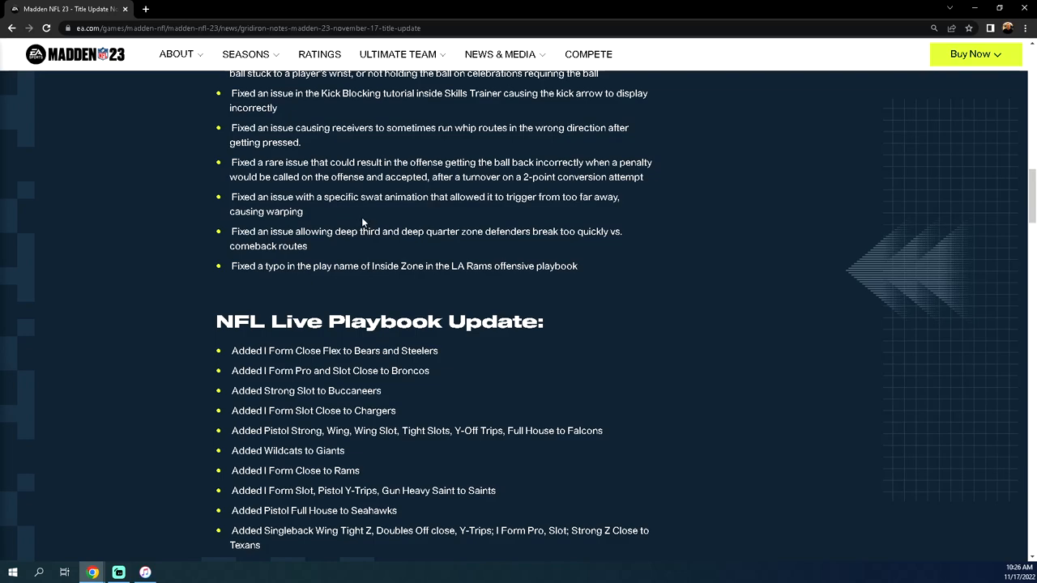
mouse_move(372, 226)
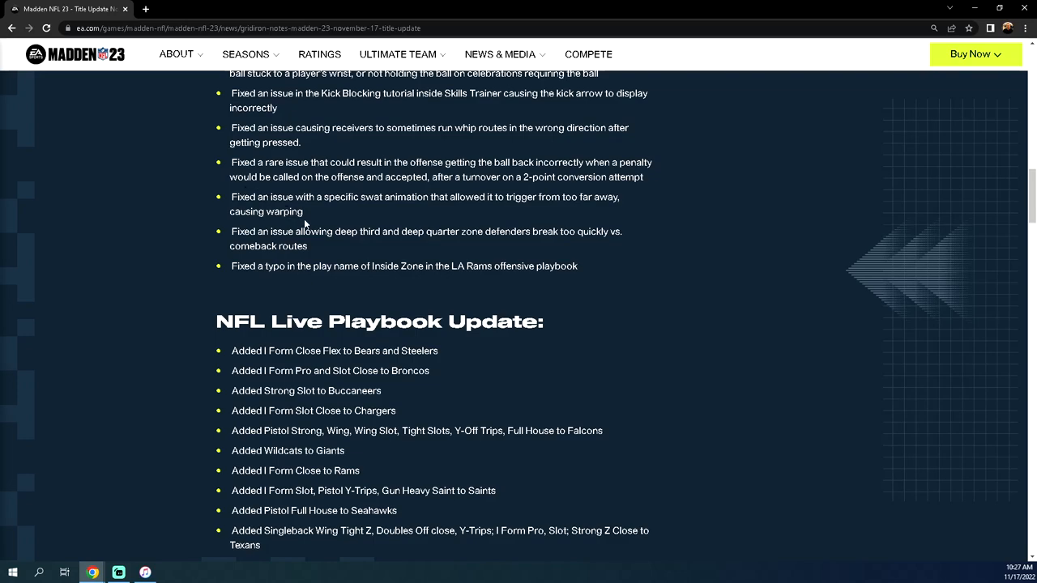
mouse_move(321, 215)
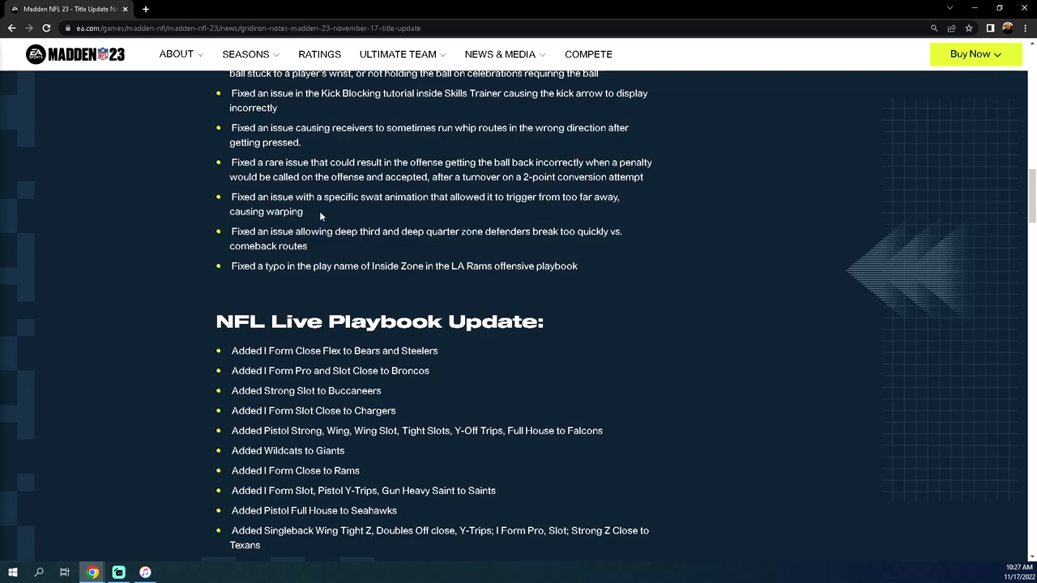
mouse_move(336, 252)
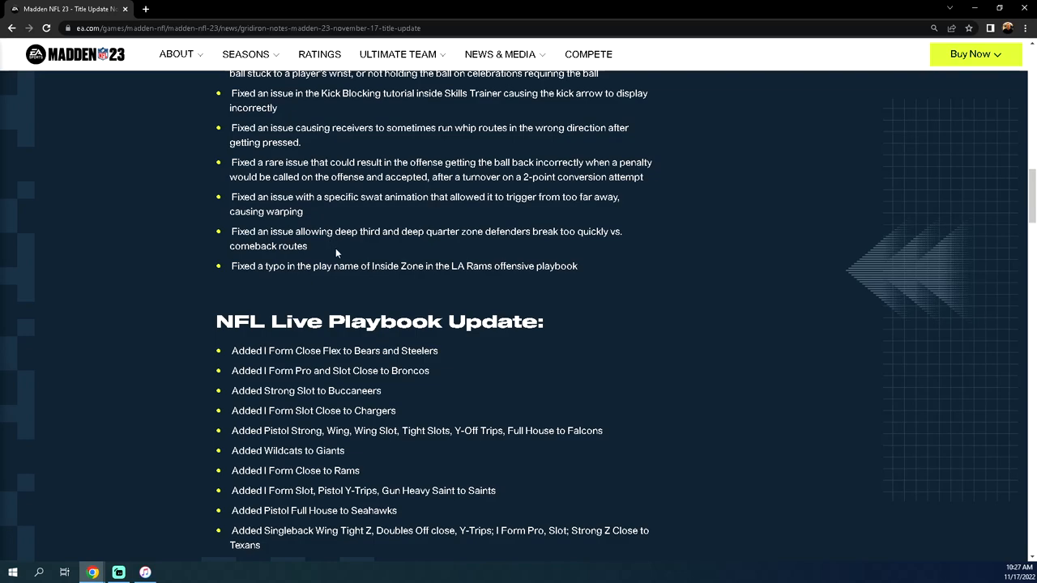
mouse_move(317, 250)
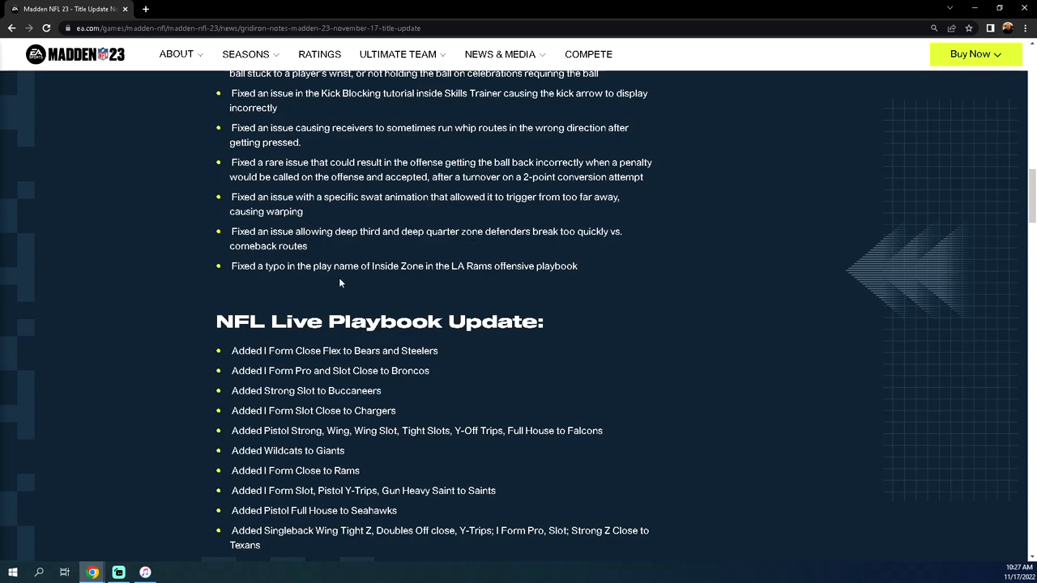
mouse_move(473, 285)
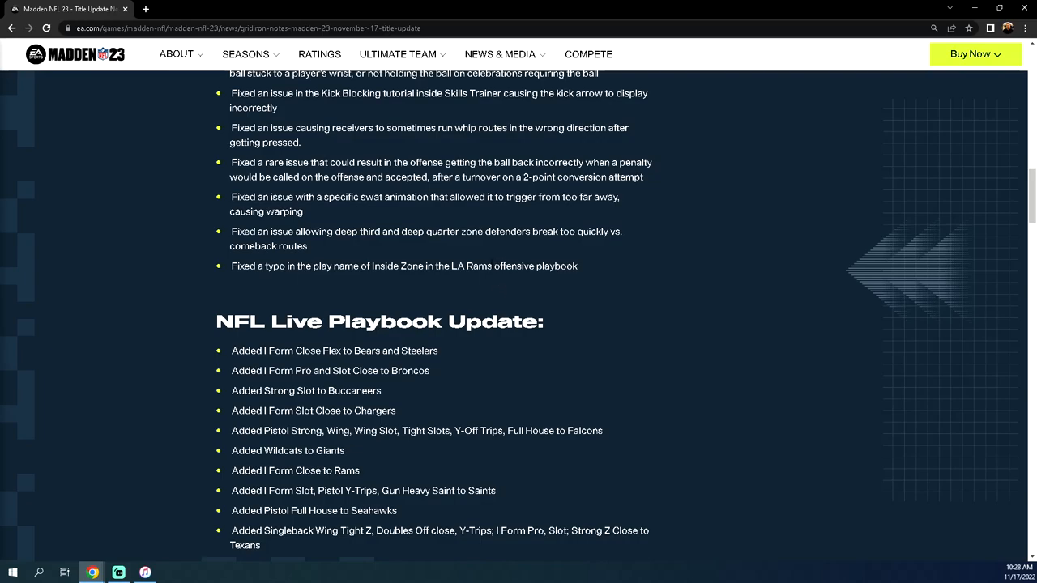
scroll(down, 3)
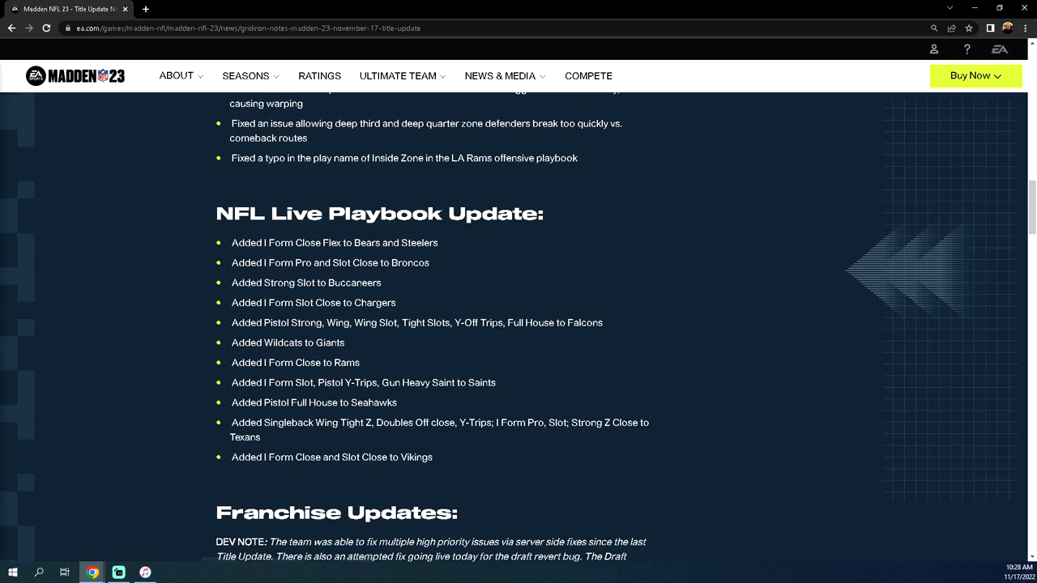
mouse_move(466, 292)
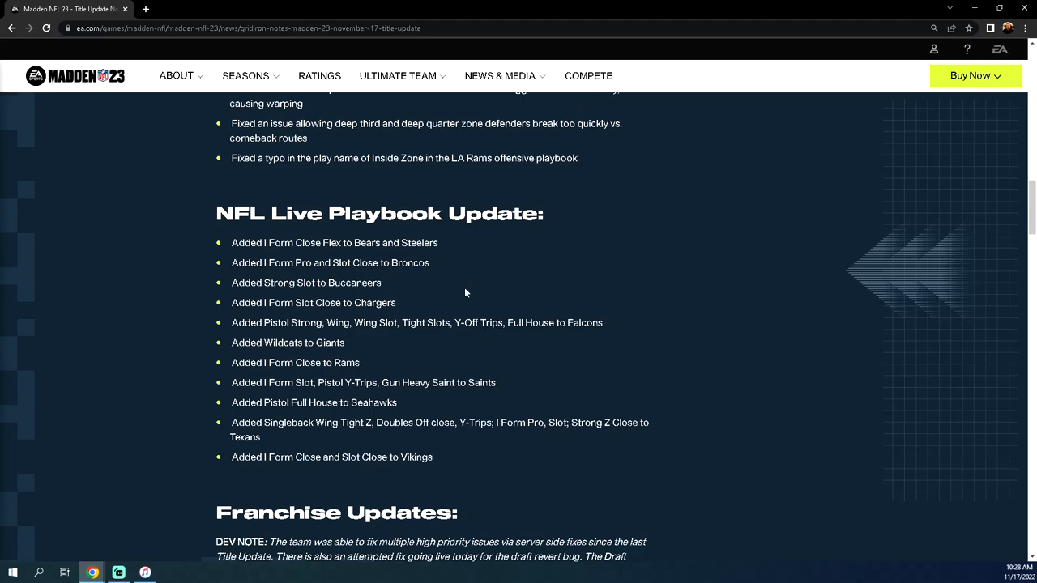
mouse_move(332, 453)
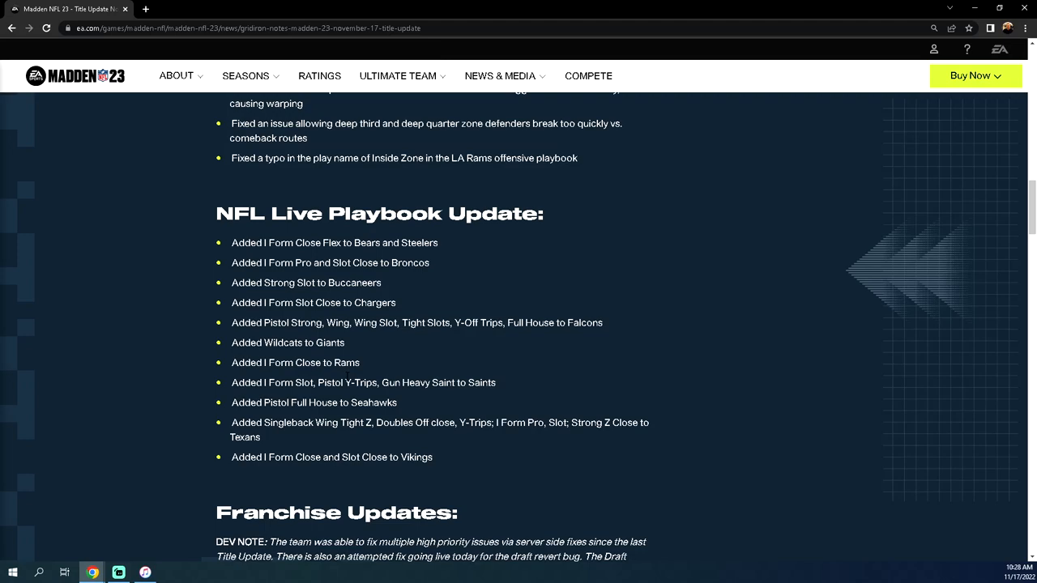
double_click(395, 382)
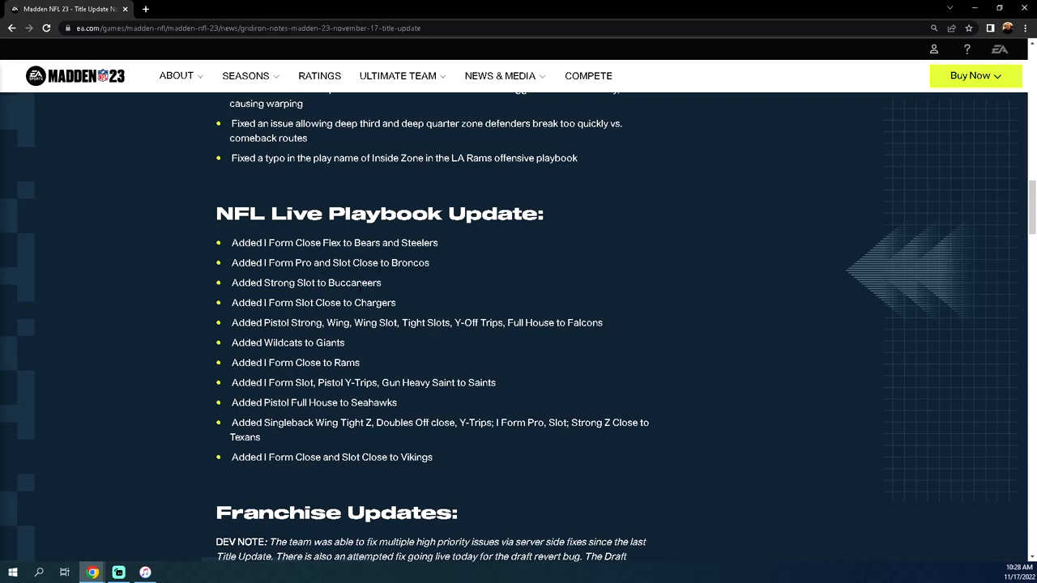
mouse_move(408, 259)
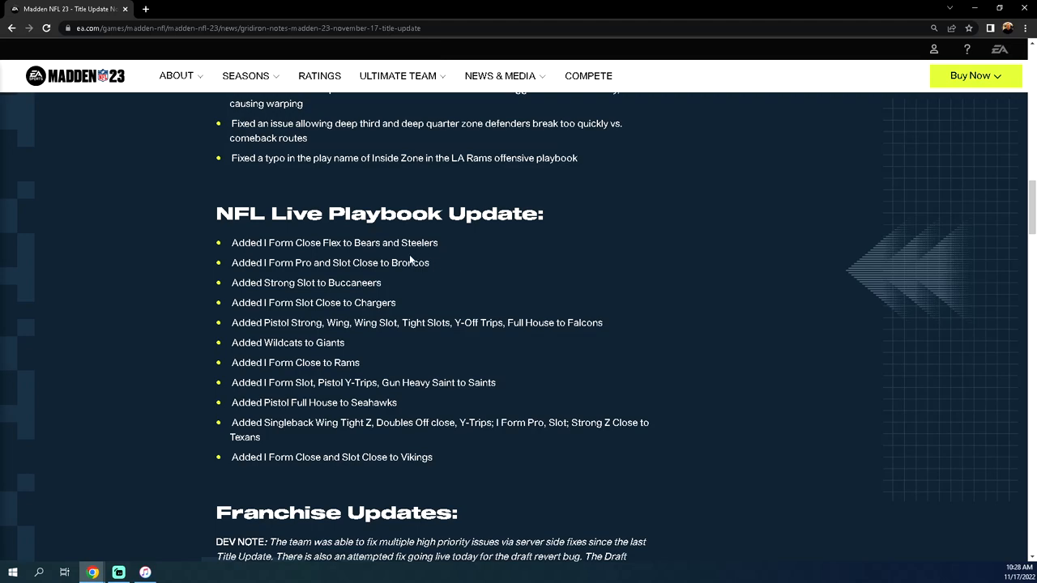
double_click(273, 262)
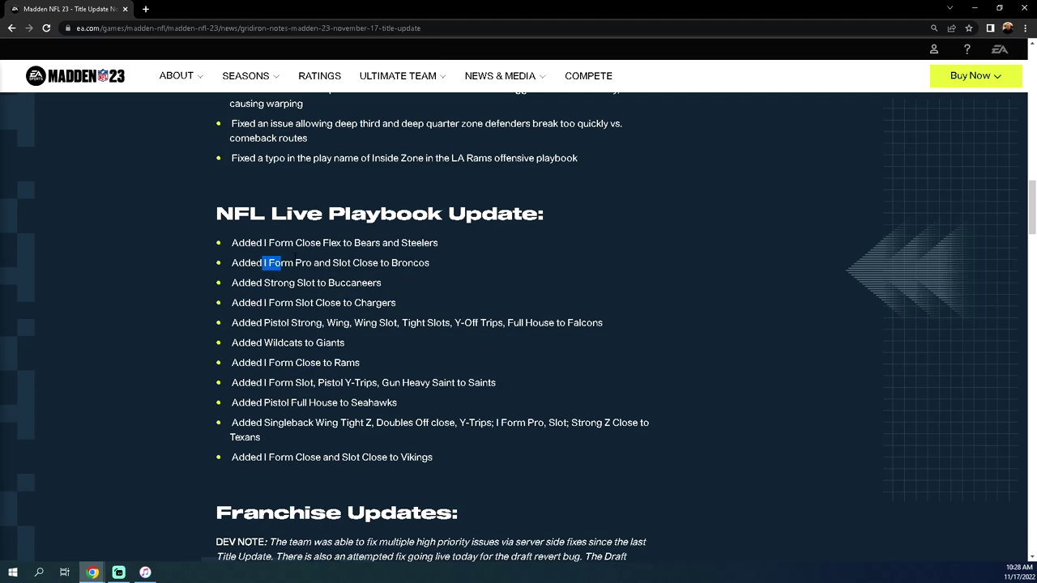
triple_click(331, 262)
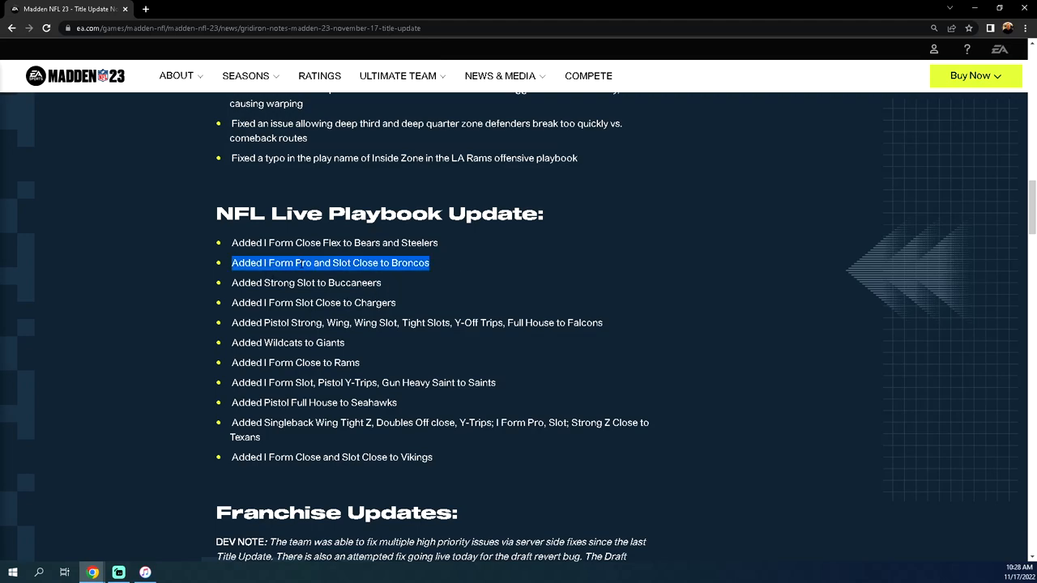
mouse_move(336, 259)
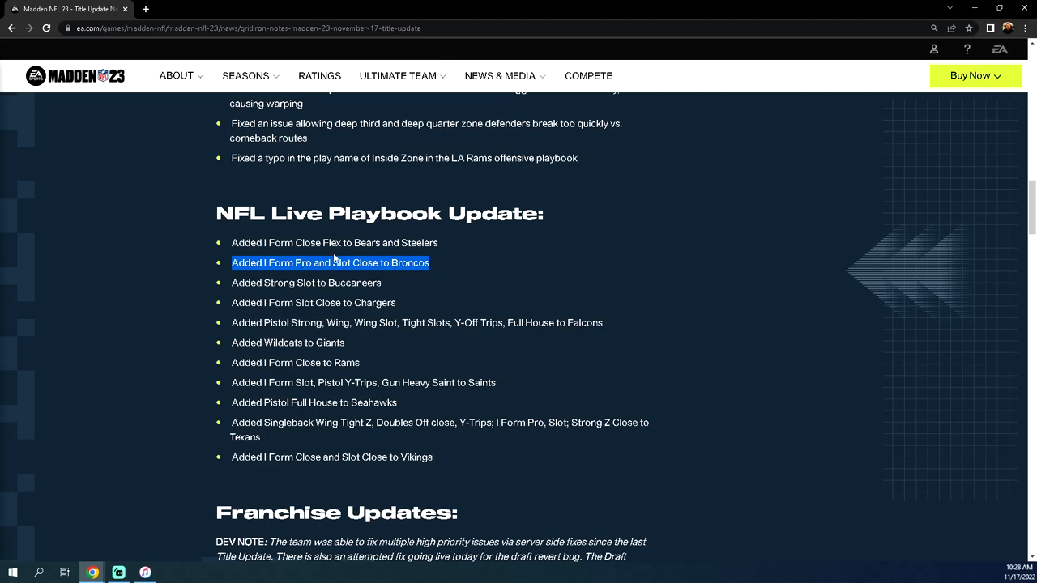
mouse_move(467, 310)
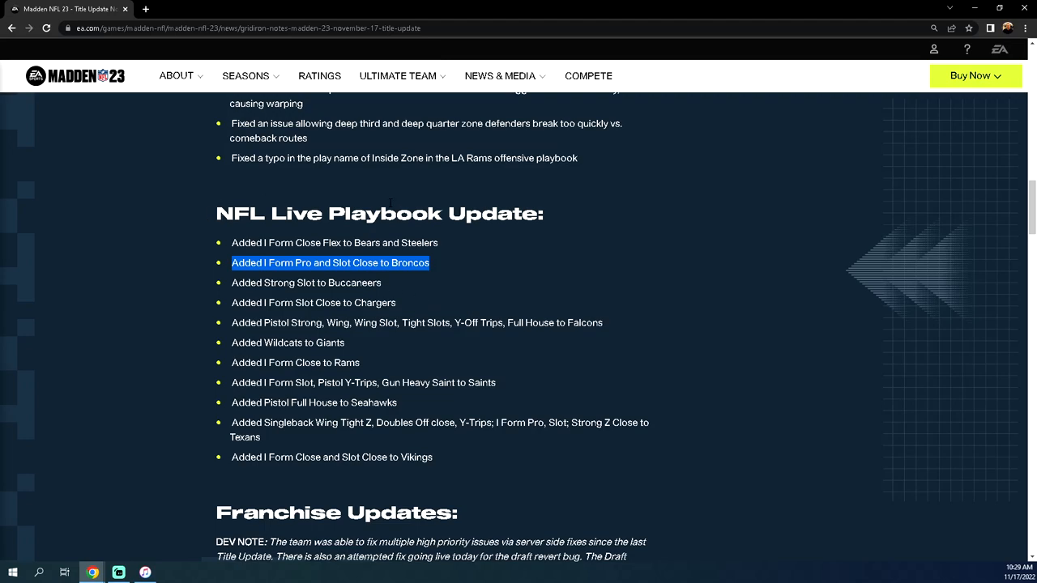
mouse_move(505, 255)
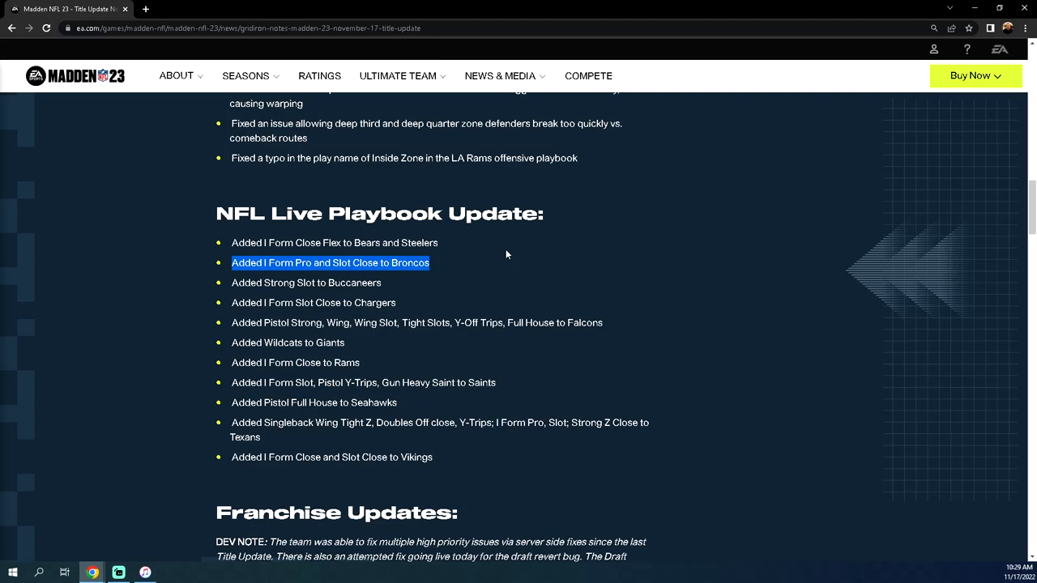
mouse_move(466, 444)
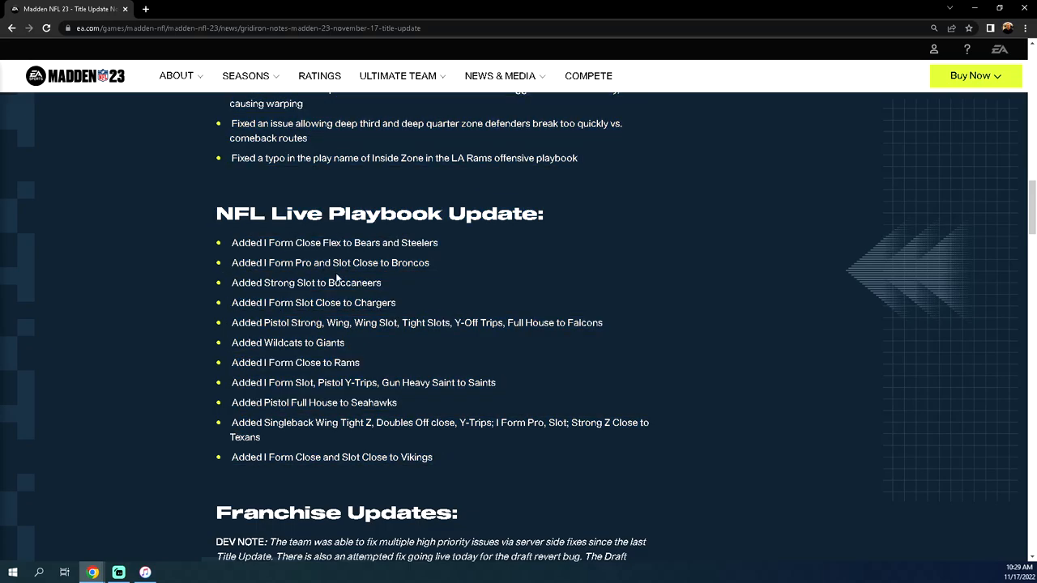
Step: Scroll through the Franchise, Ultimate Team and Yard update sections
scroll(down, 3)
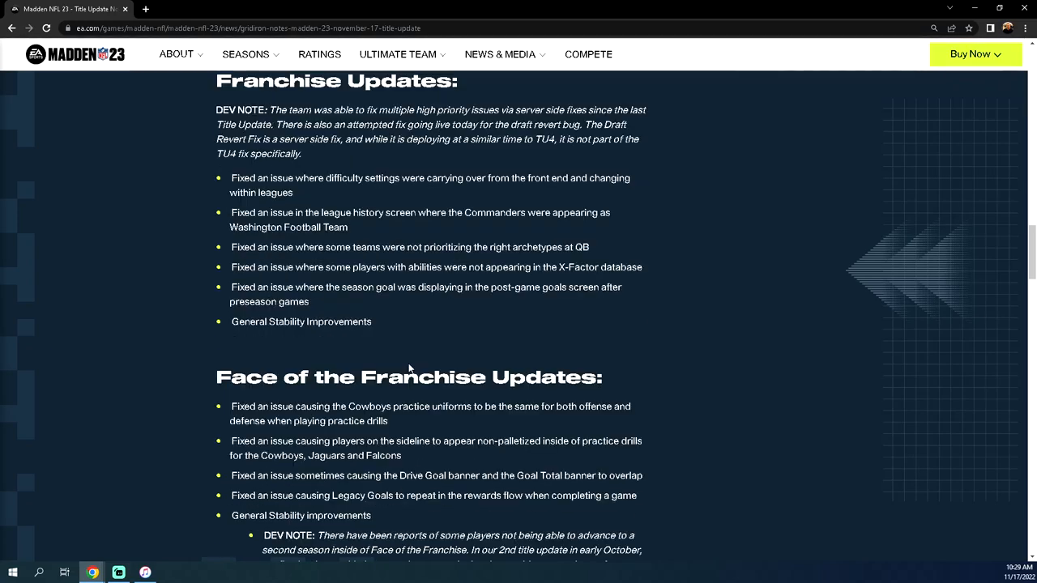
scroll(down, 3)
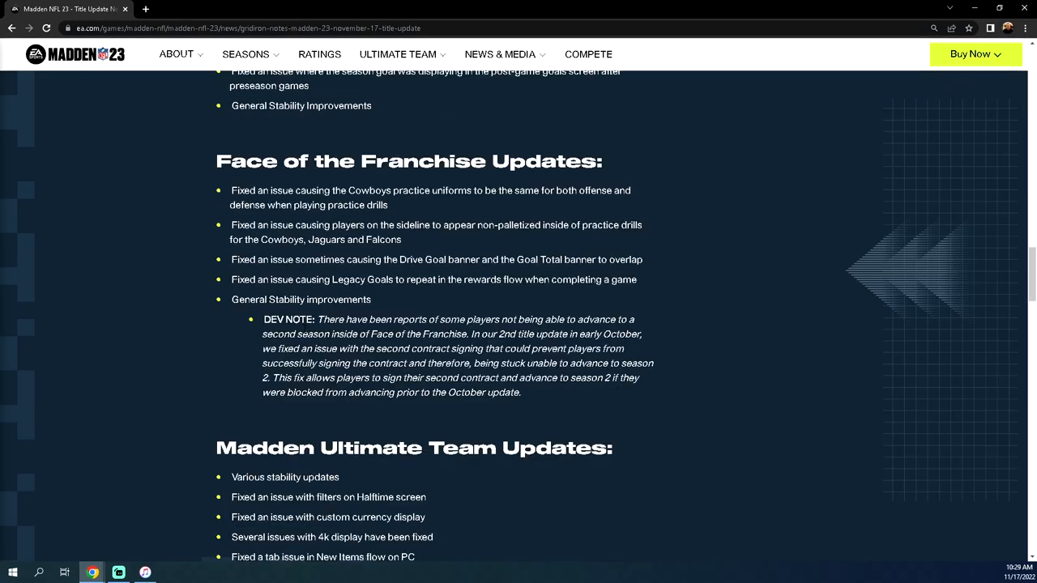
scroll(down, 3)
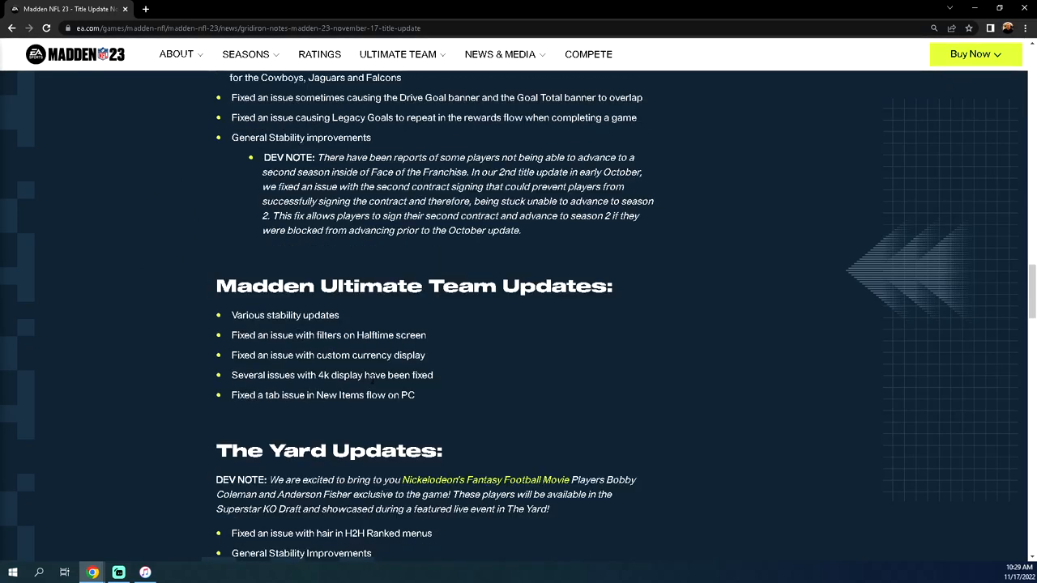
mouse_move(321, 311)
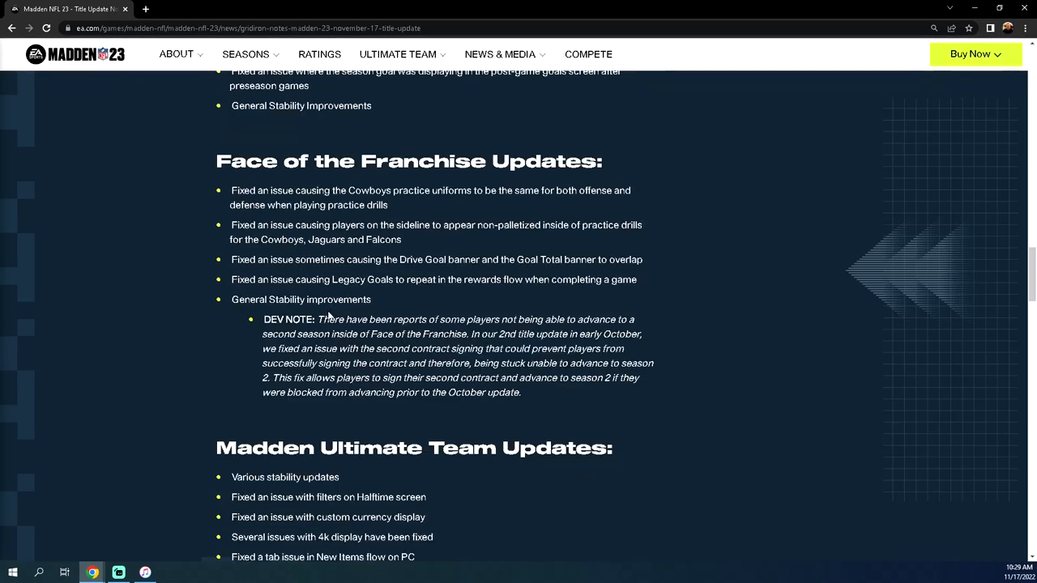
scroll(up, 3)
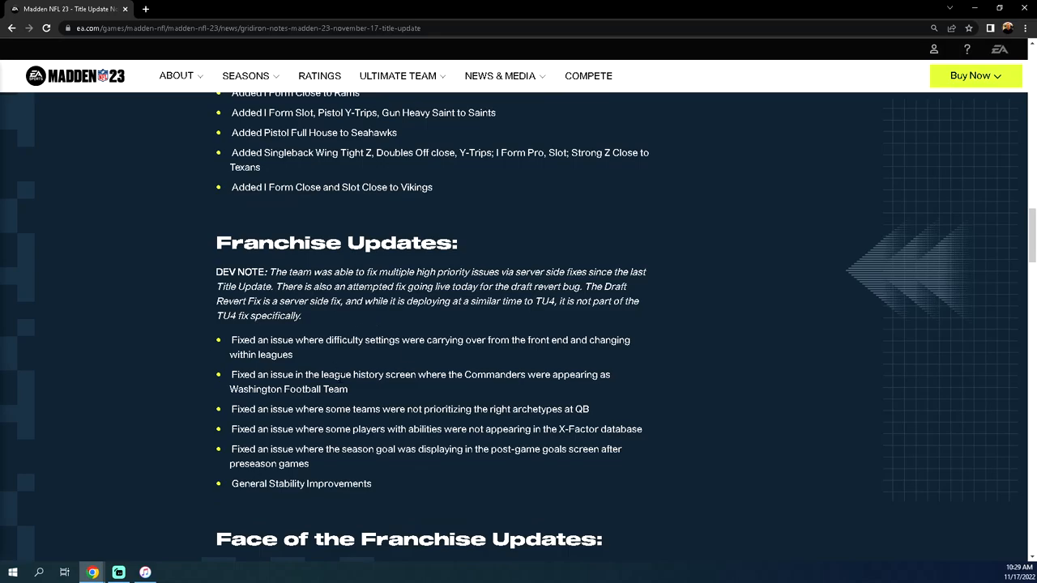
scroll(down, 3)
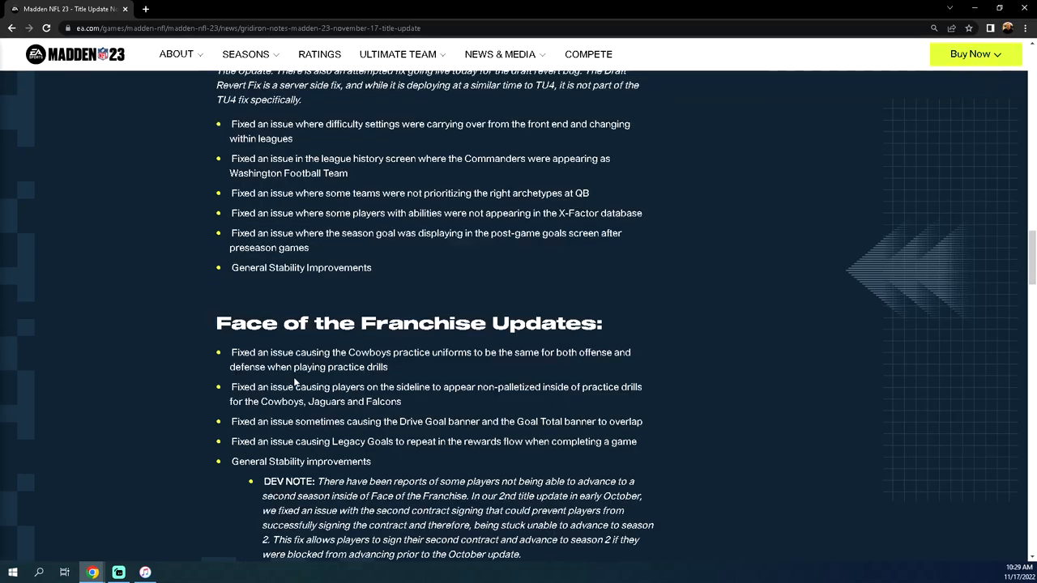
scroll(down, 3)
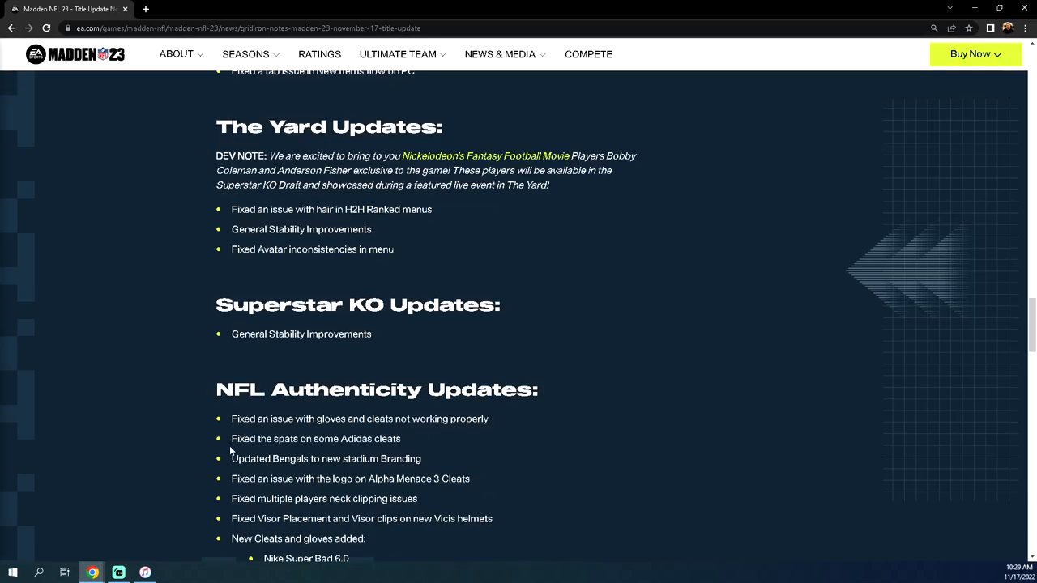
scroll(up, 3)
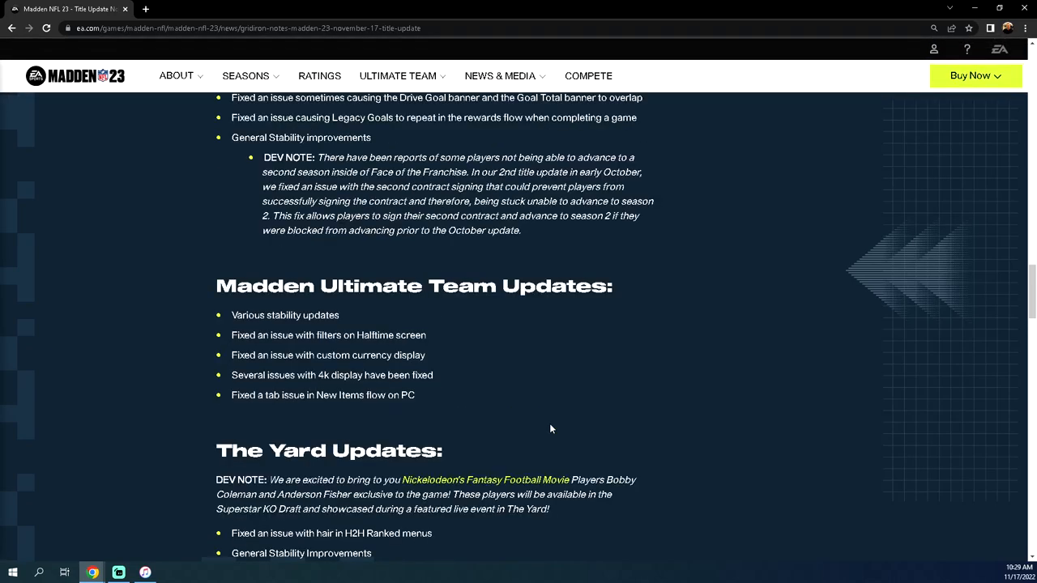
mouse_move(415, 387)
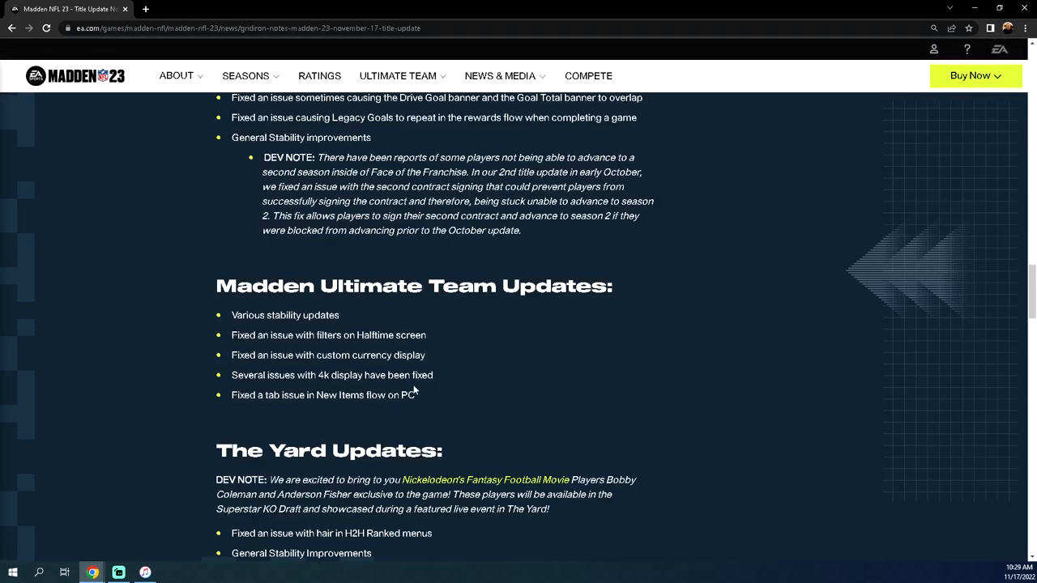
mouse_move(415, 390)
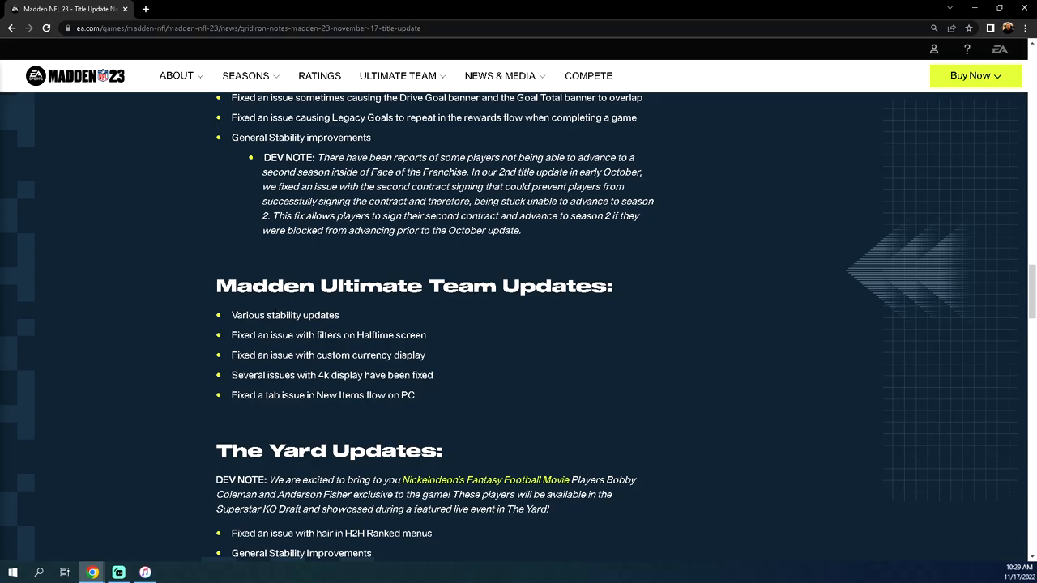
Step: Continue down to the closing Avatar Updates, then scroll back up toward Gameplay Updates
scroll(down, 3)
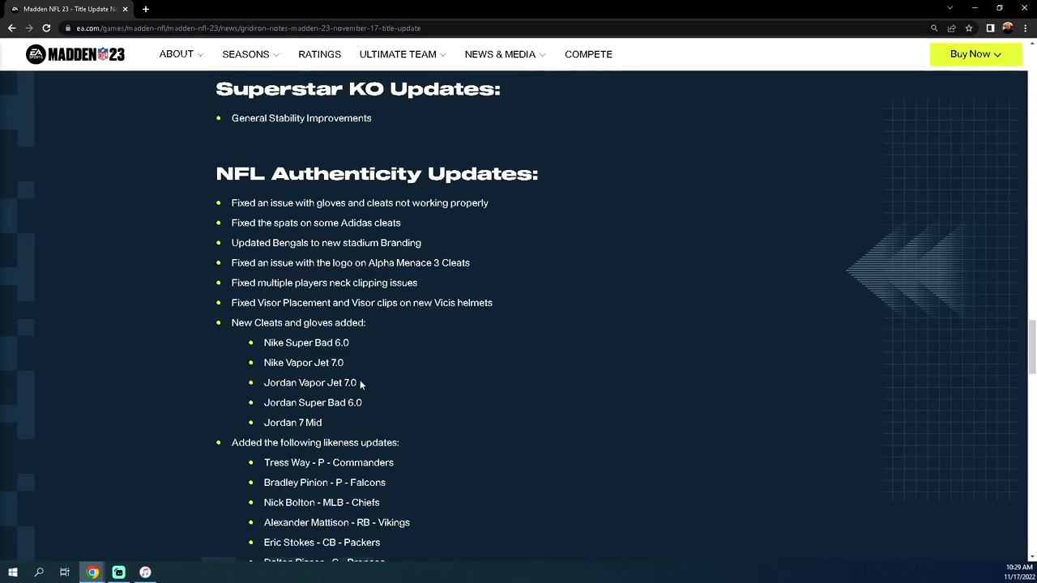
scroll(down, 3)
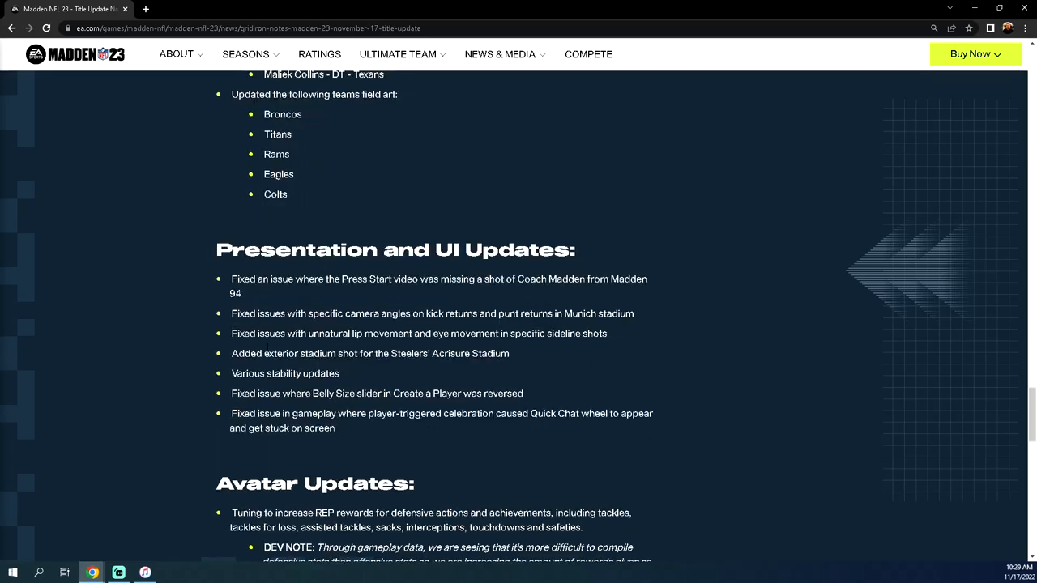
scroll(down, 3)
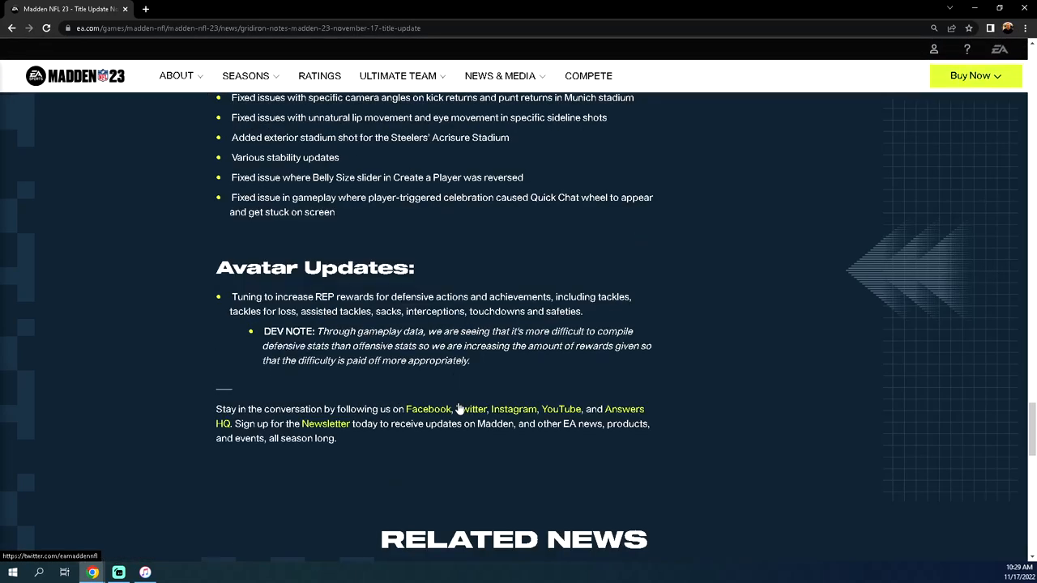
scroll(down, 3)
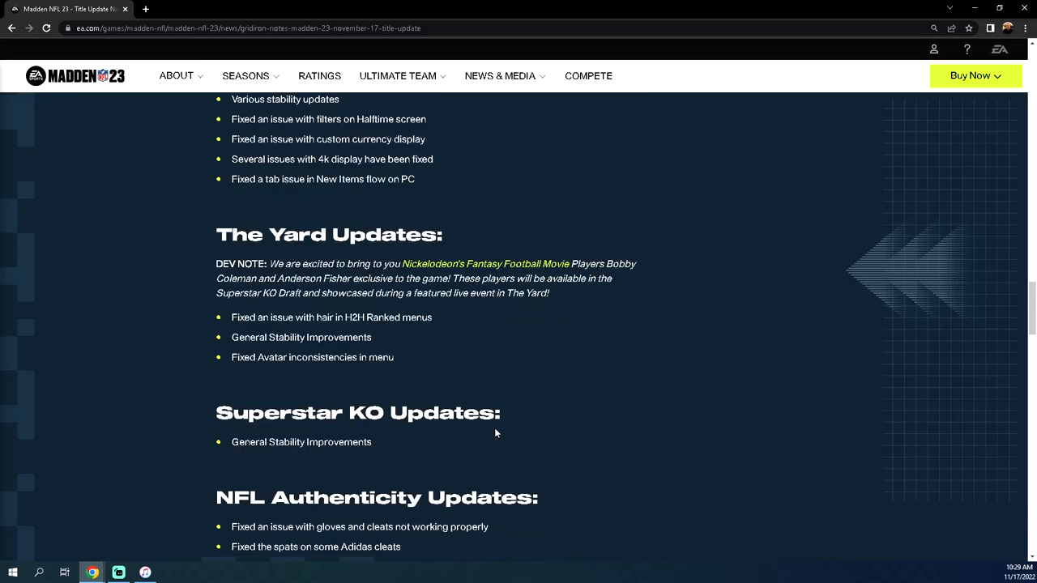
scroll(down, 3)
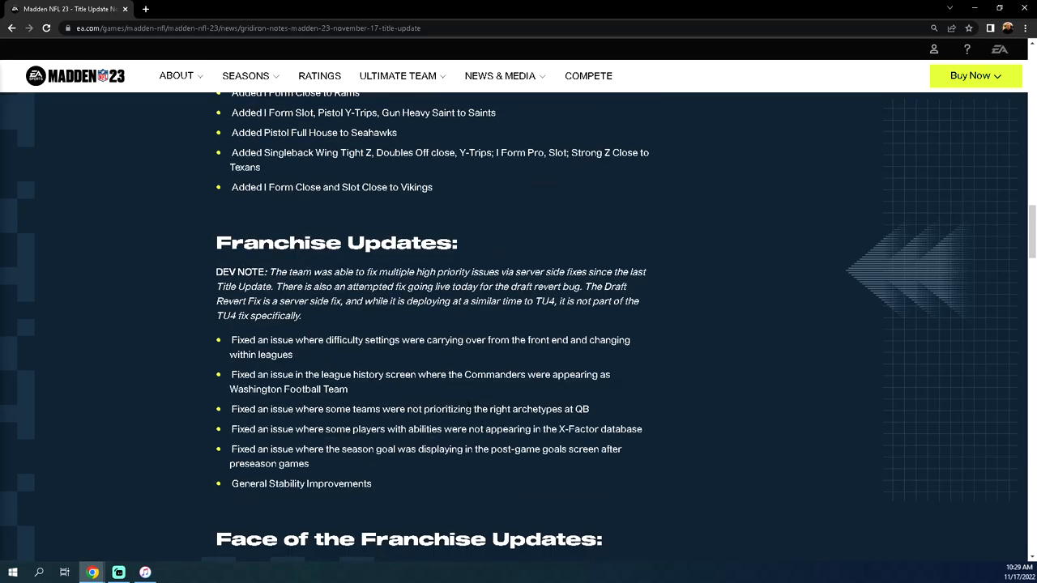
scroll(up, 3)
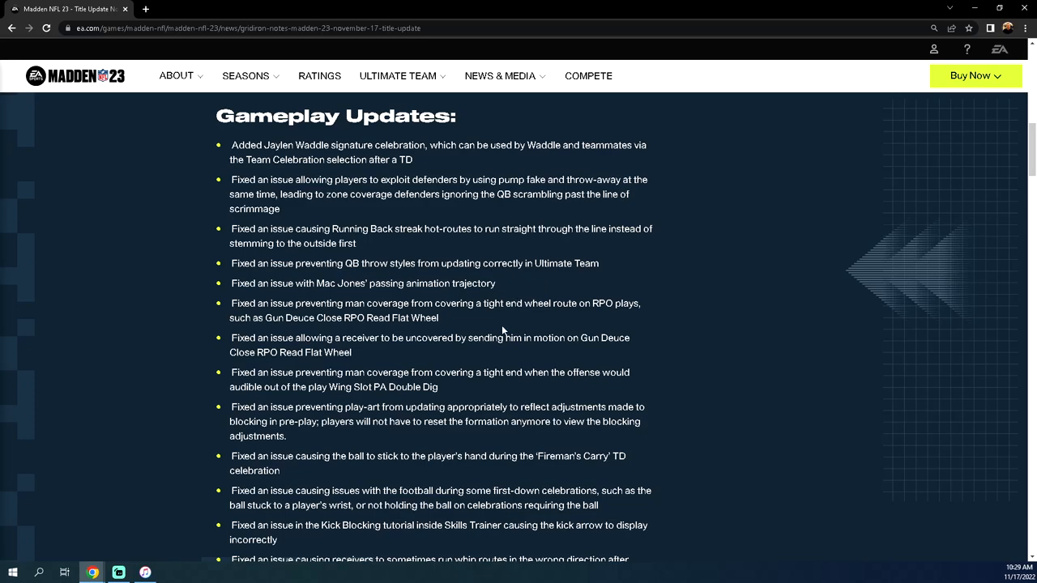
mouse_move(625, 266)
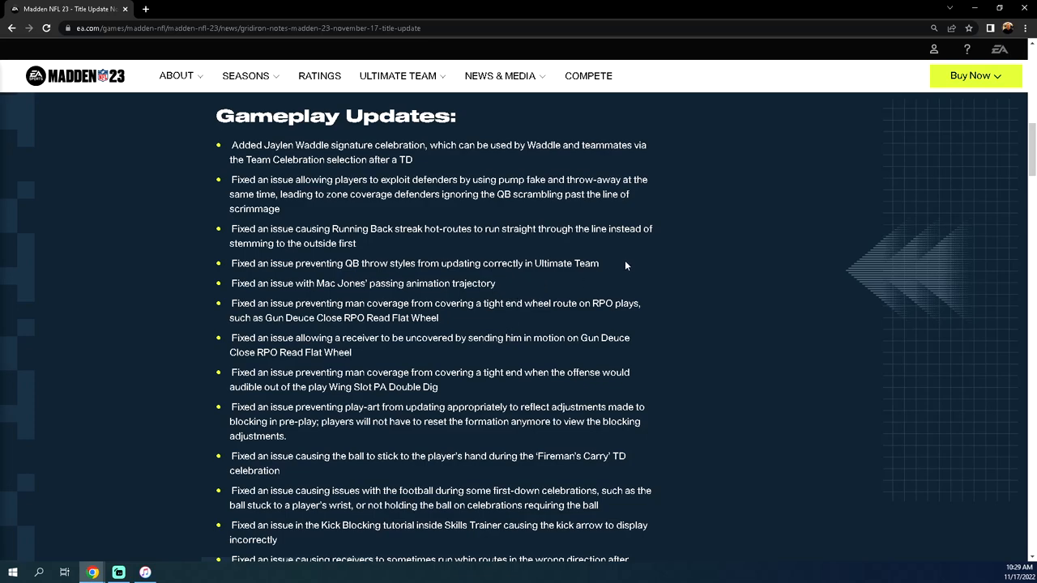
mouse_move(659, 280)
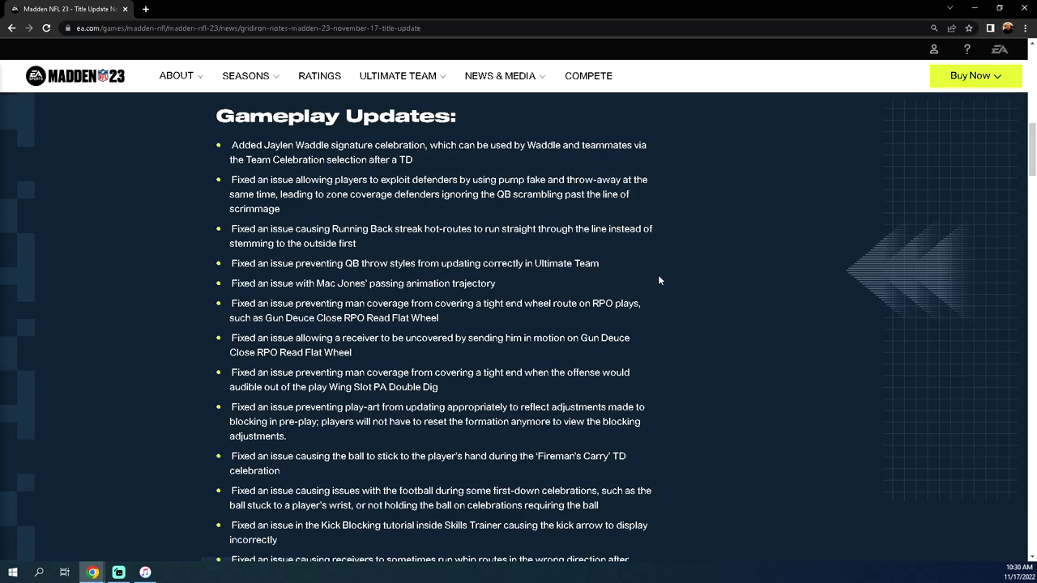
mouse_move(631, 162)
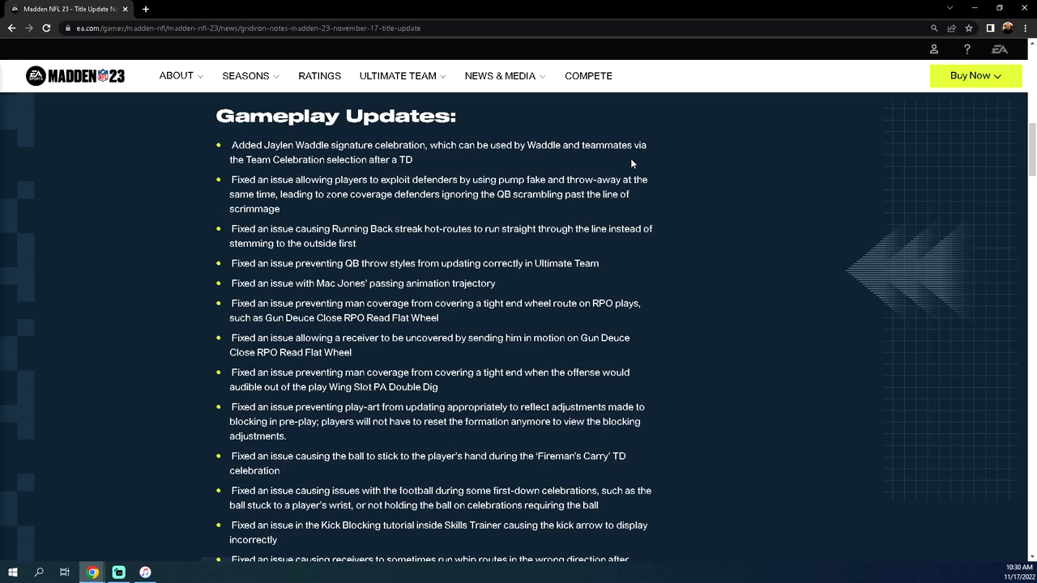
mouse_move(189, 176)
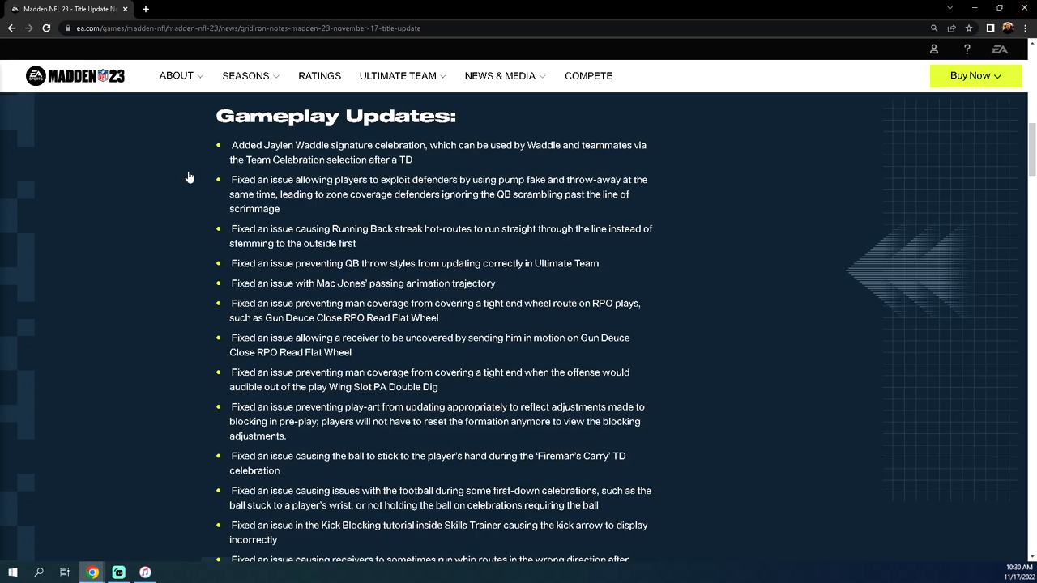